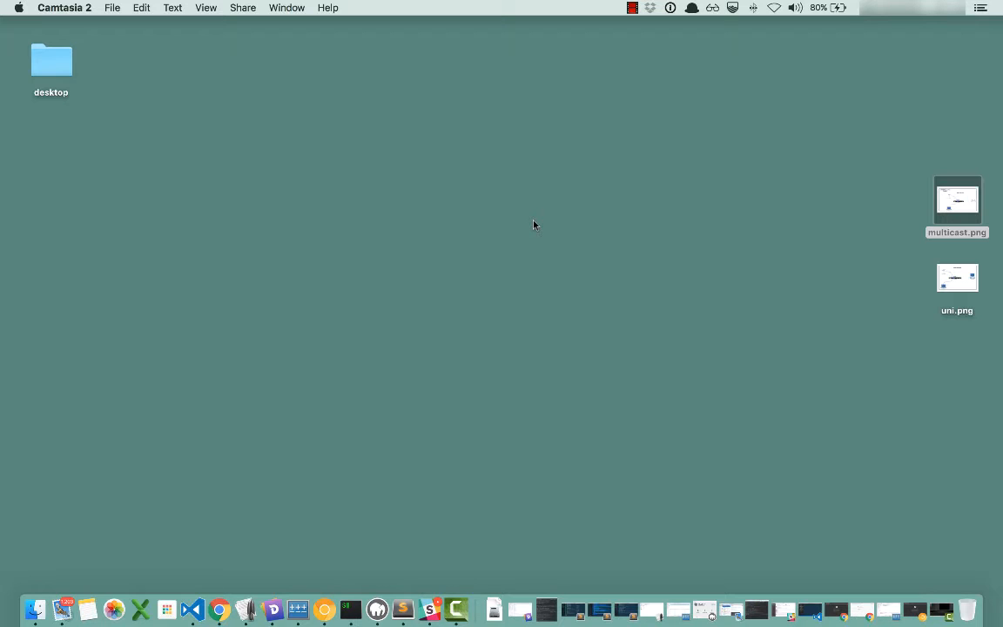
pyautogui.moveTo(857, 237)
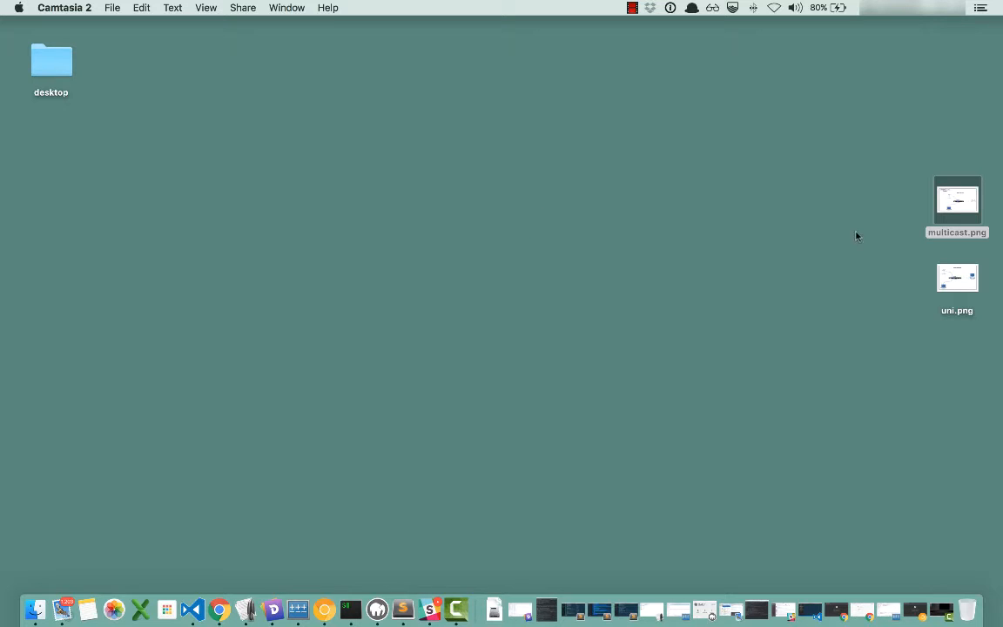
# - View the multicast diagram, then uni.png, the unicast streaming diagram with receiver 10.10.70.60
pyautogui.doubleClick(959, 201)
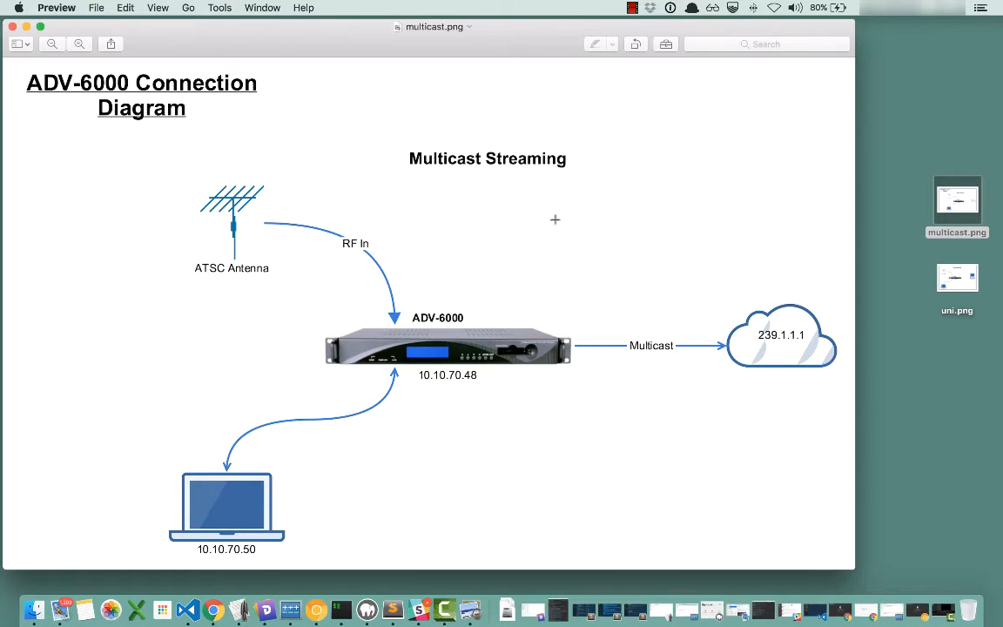
pyautogui.moveTo(617, 205)
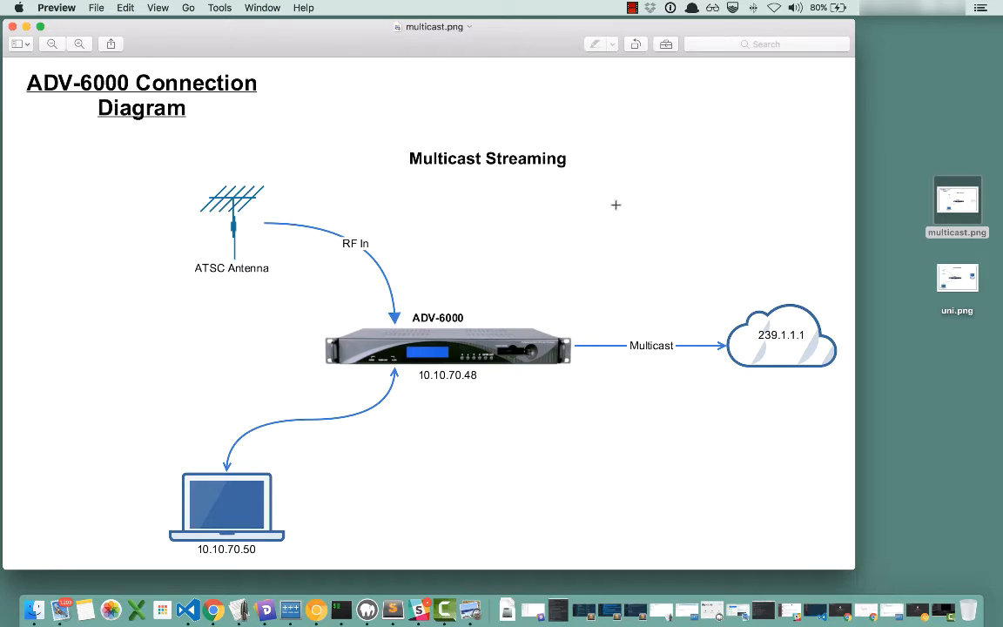
pyautogui.moveTo(561, 314)
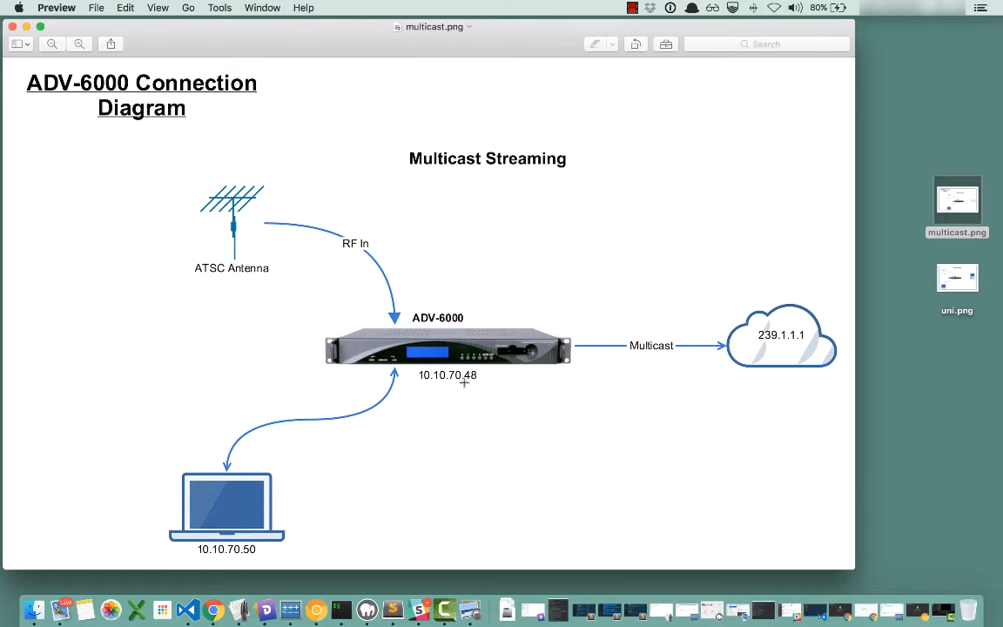
pyautogui.moveTo(425, 390)
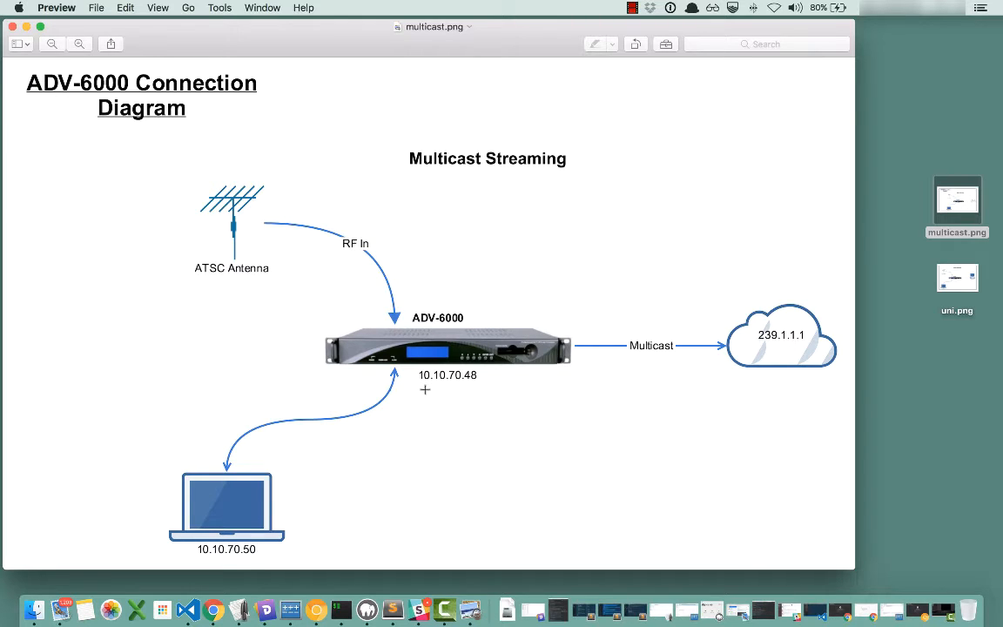
pyautogui.moveTo(481, 387)
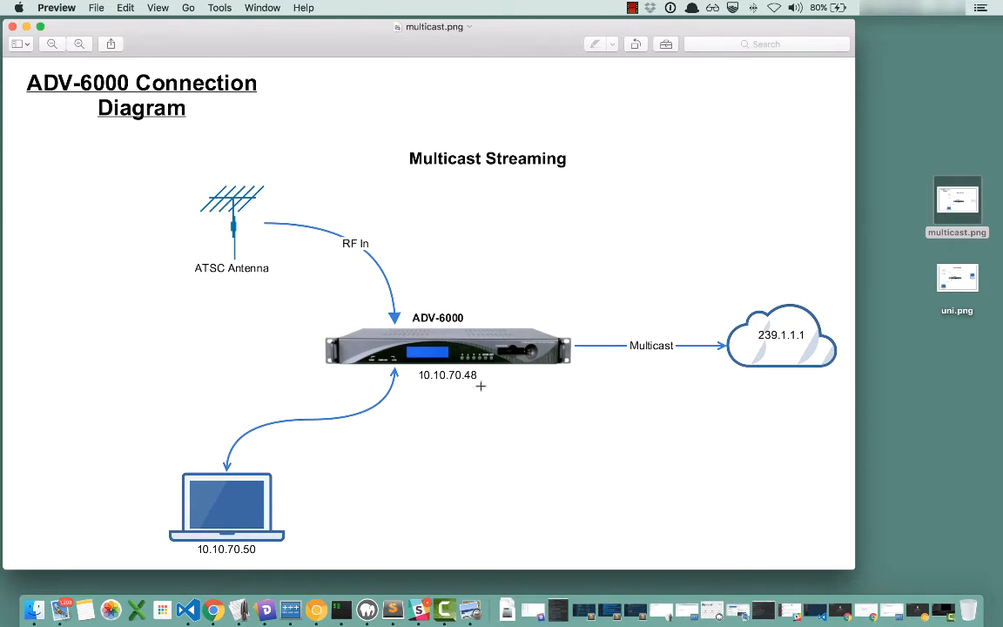
pyautogui.moveTo(543, 406)
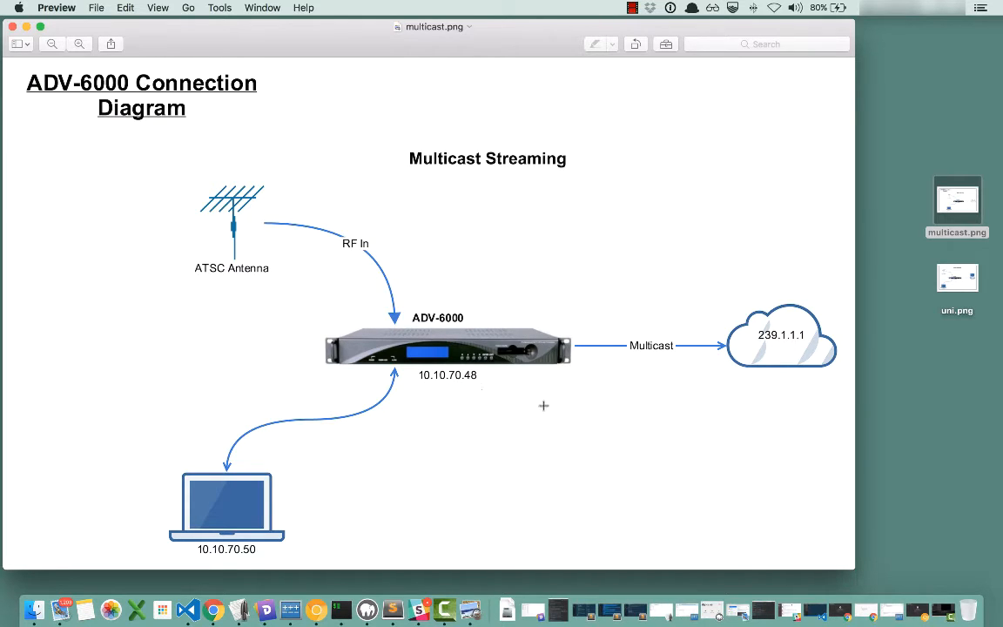
pyautogui.moveTo(366, 511)
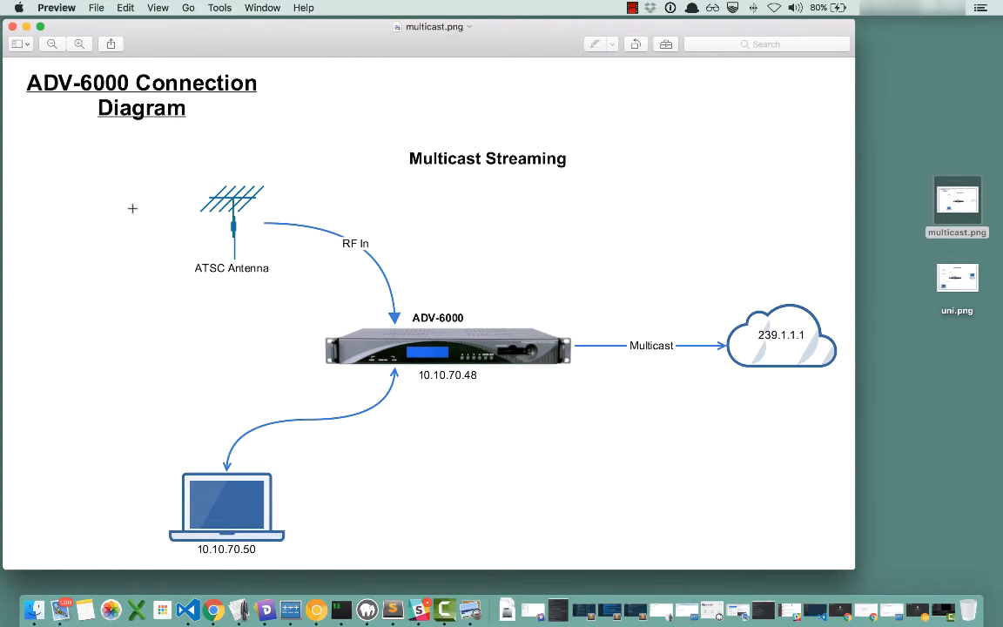
pyautogui.moveTo(136, 200)
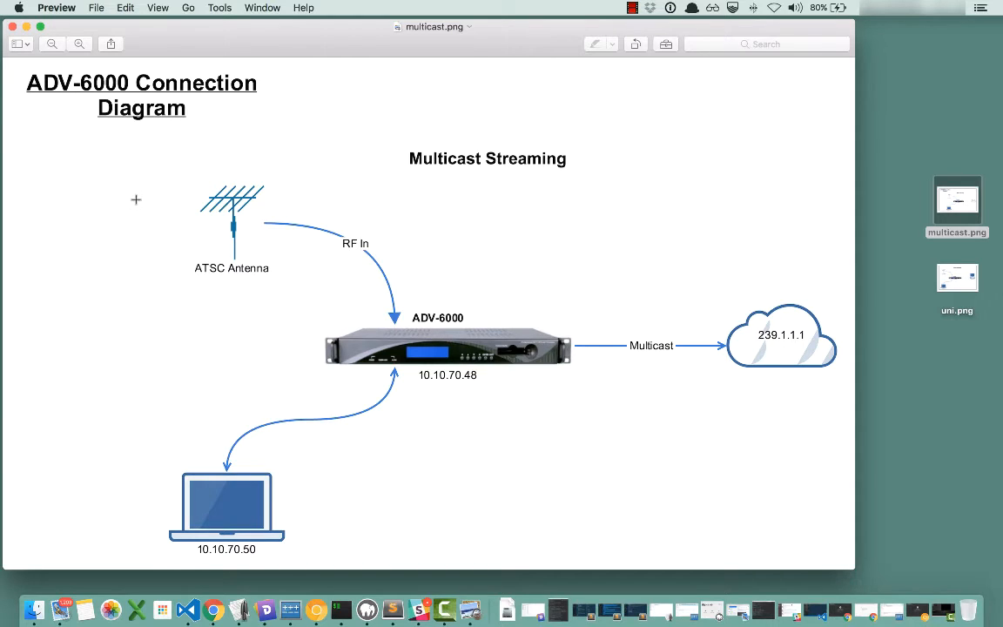
pyautogui.moveTo(248, 247)
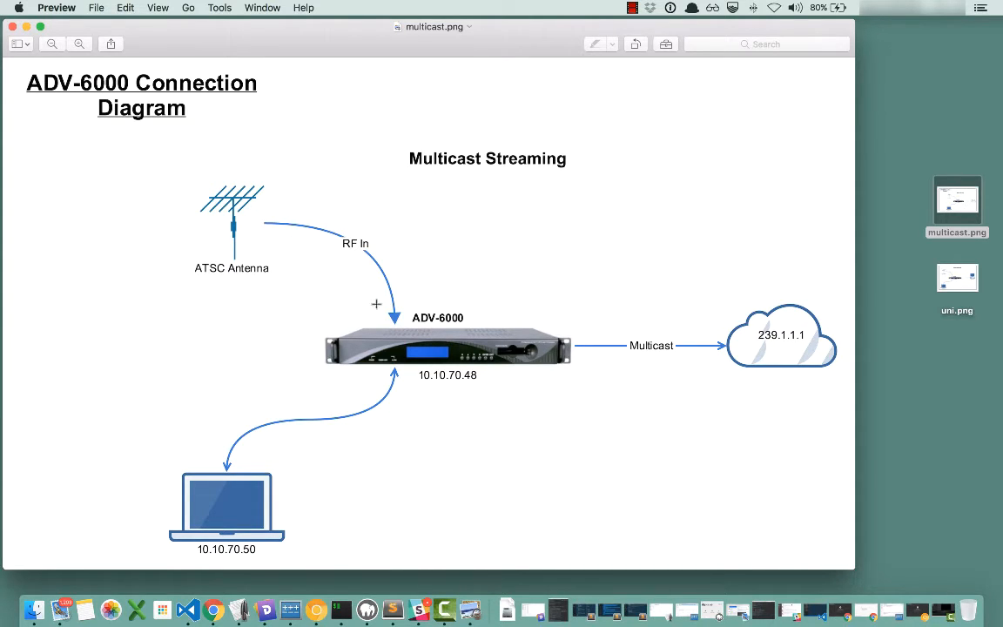
pyautogui.moveTo(620, 294)
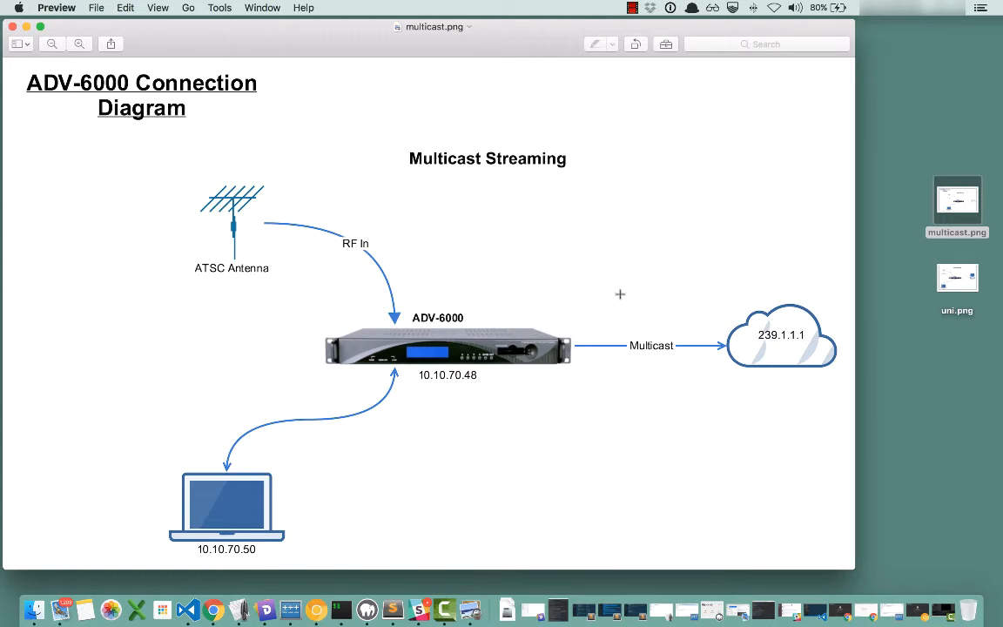
pyautogui.moveTo(672, 429)
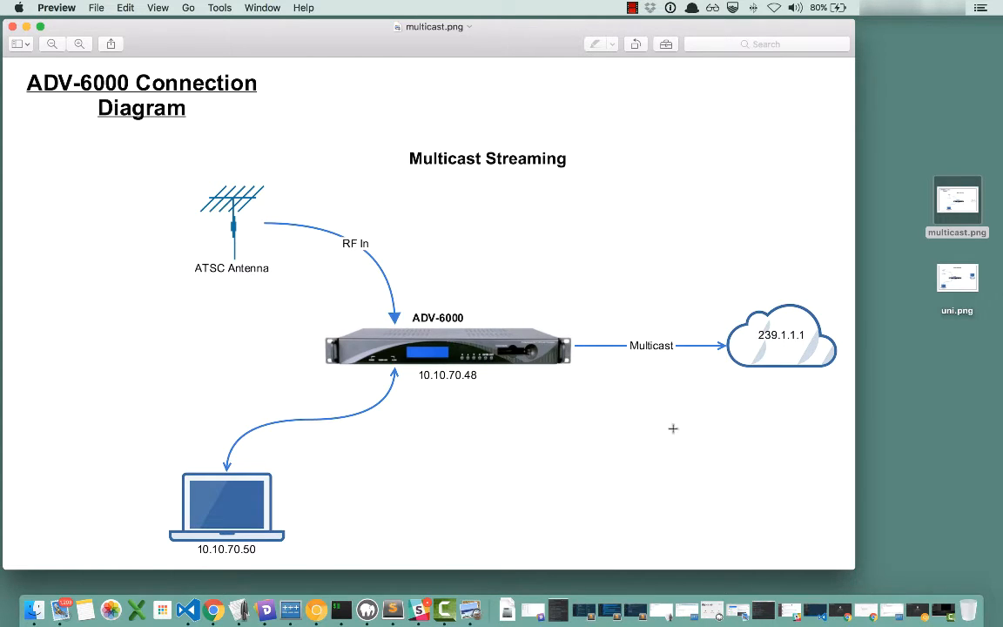
pyautogui.moveTo(774, 339)
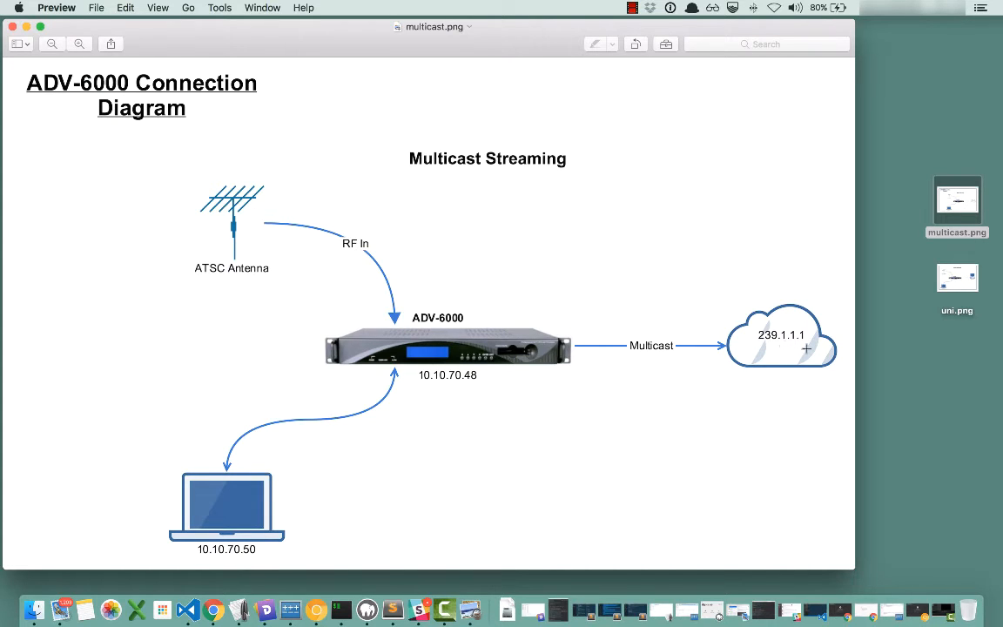
pyautogui.moveTo(812, 448)
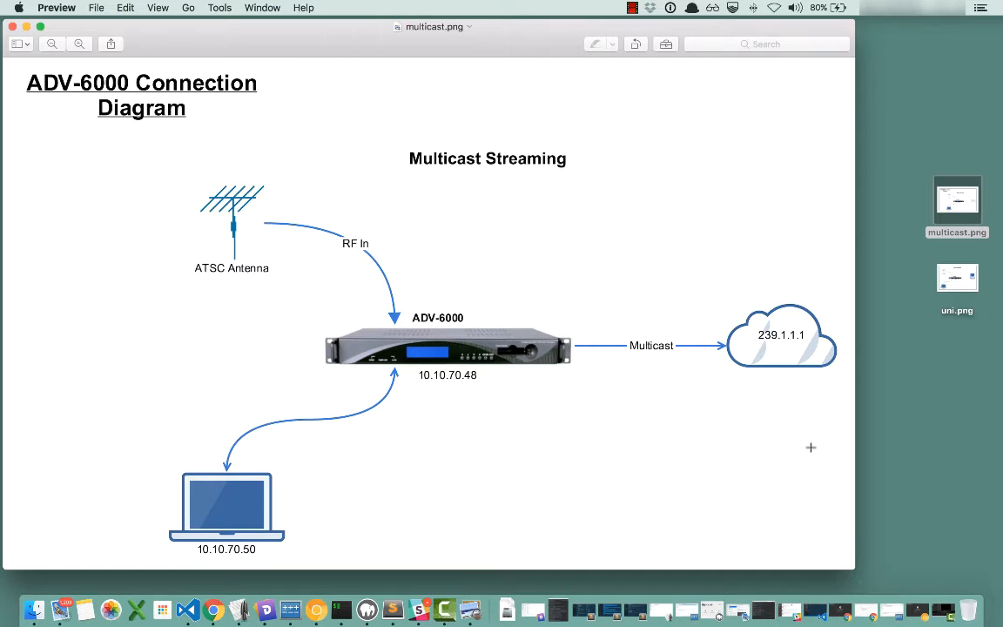
pyautogui.moveTo(927, 251)
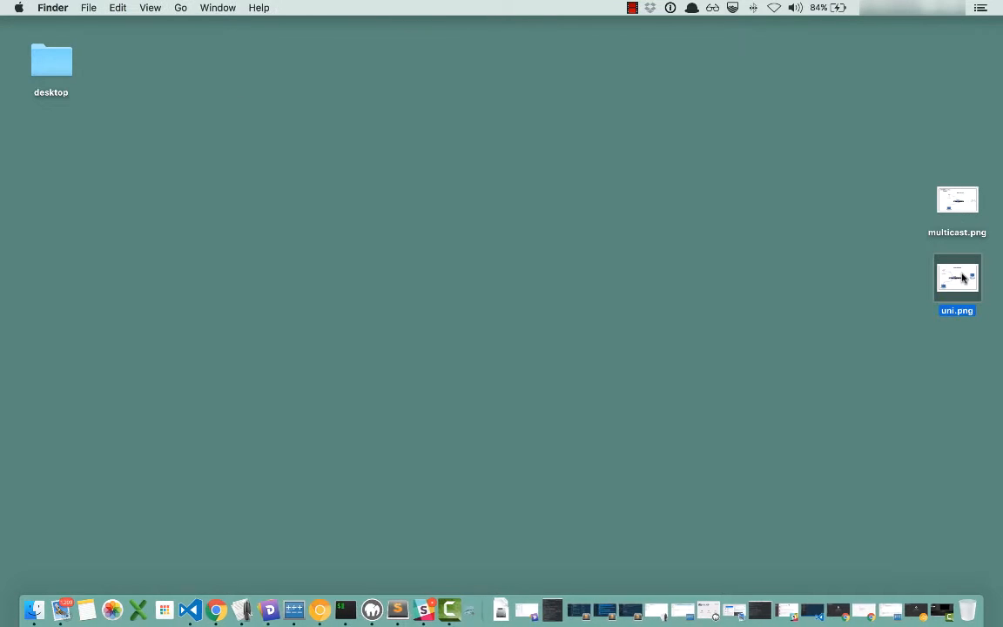
pyautogui.doubleClick(958, 277)
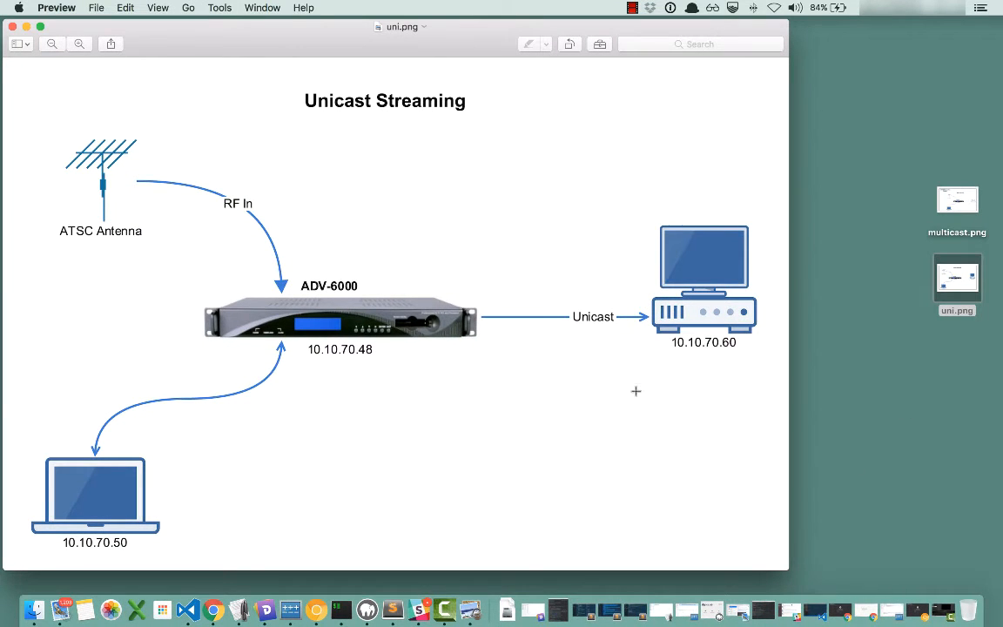
pyautogui.moveTo(616, 456)
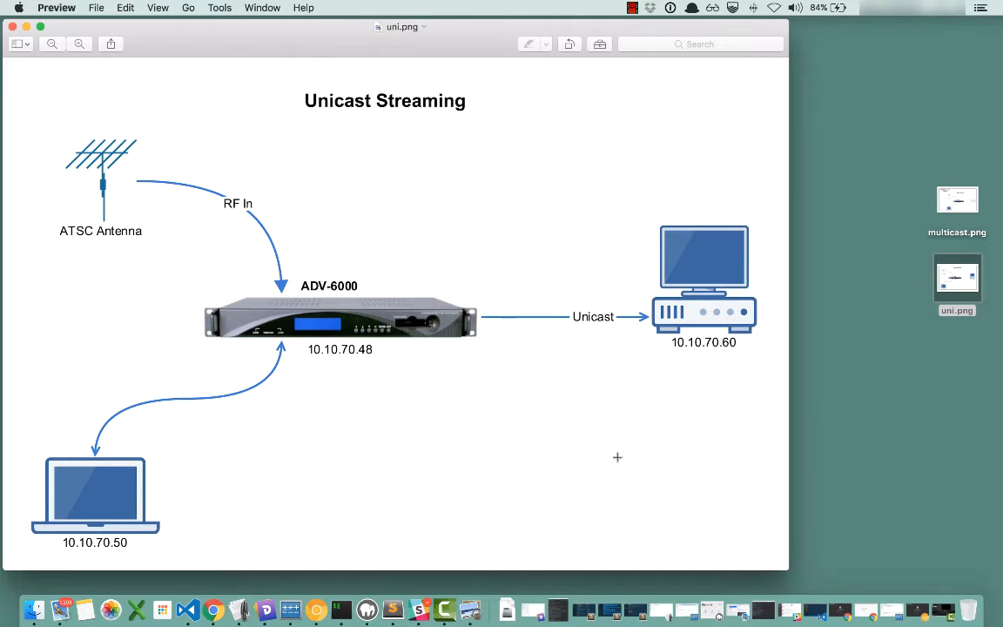
pyautogui.moveTo(507, 314)
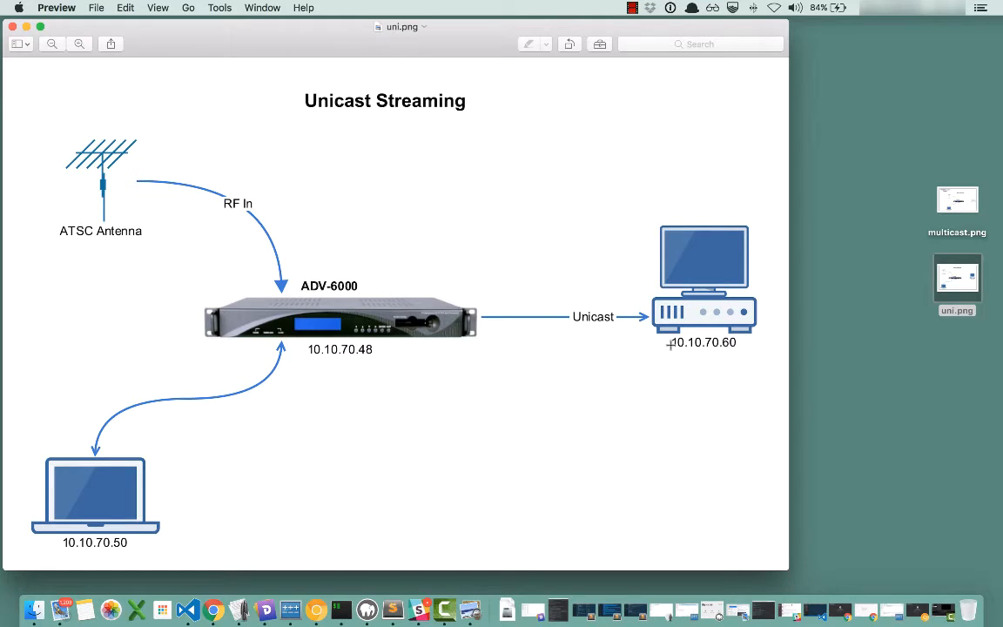
pyautogui.moveTo(697, 352)
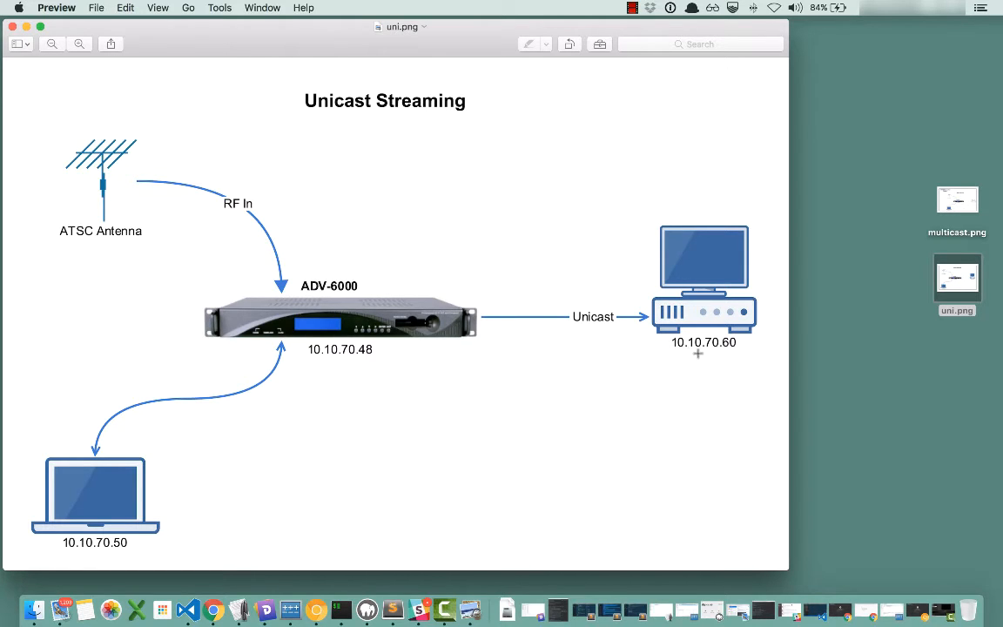
pyautogui.moveTo(707, 202)
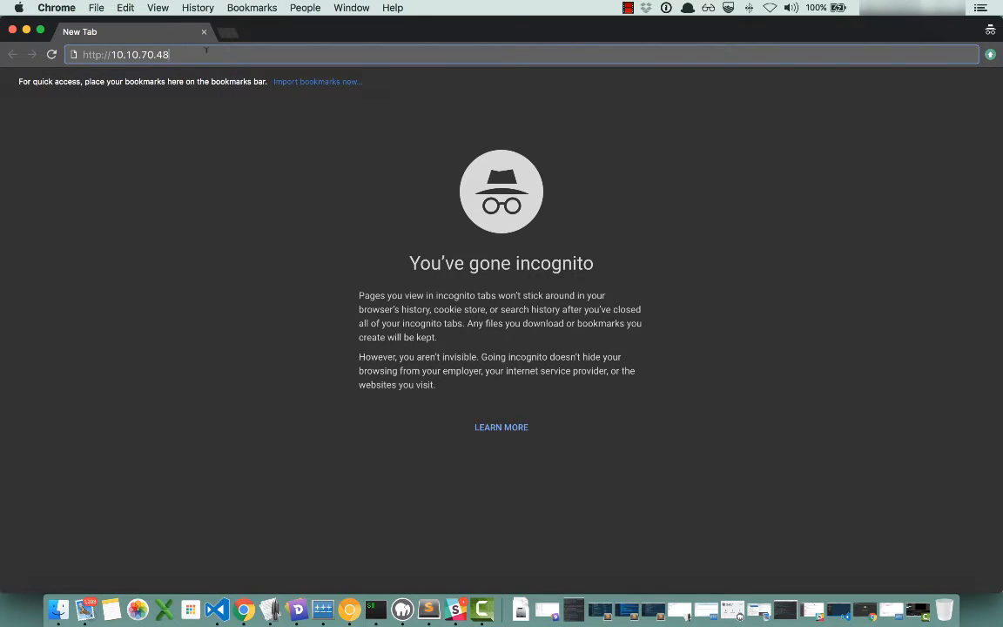
pyautogui.moveTo(207, 140)
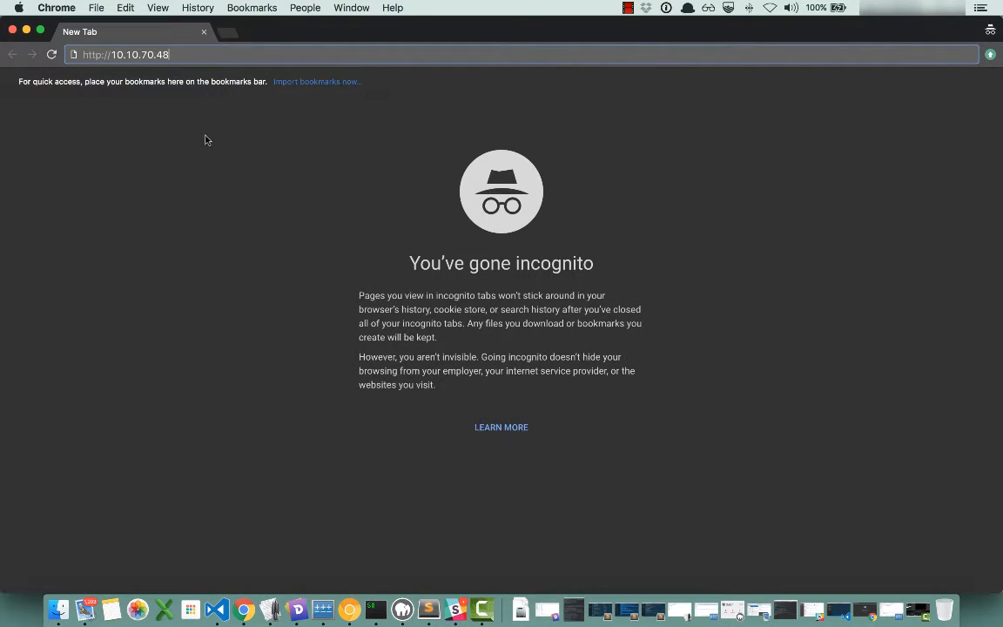
pyautogui.moveTo(111, 95)
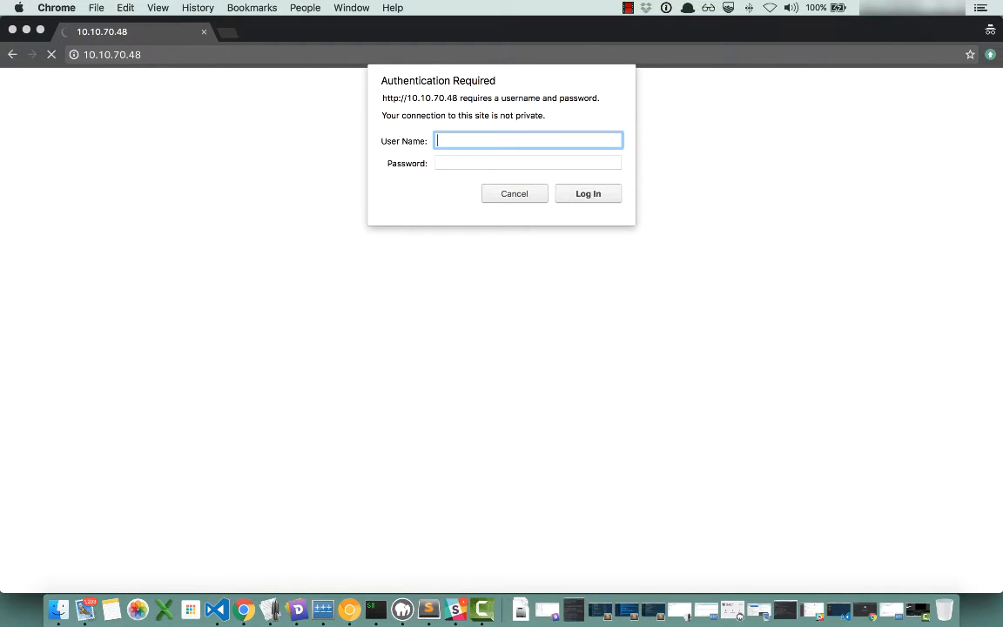
# - Sign in to the ADV-6000A at 10.10.70.48 as root and reach the Status page
pyautogui.write('root')
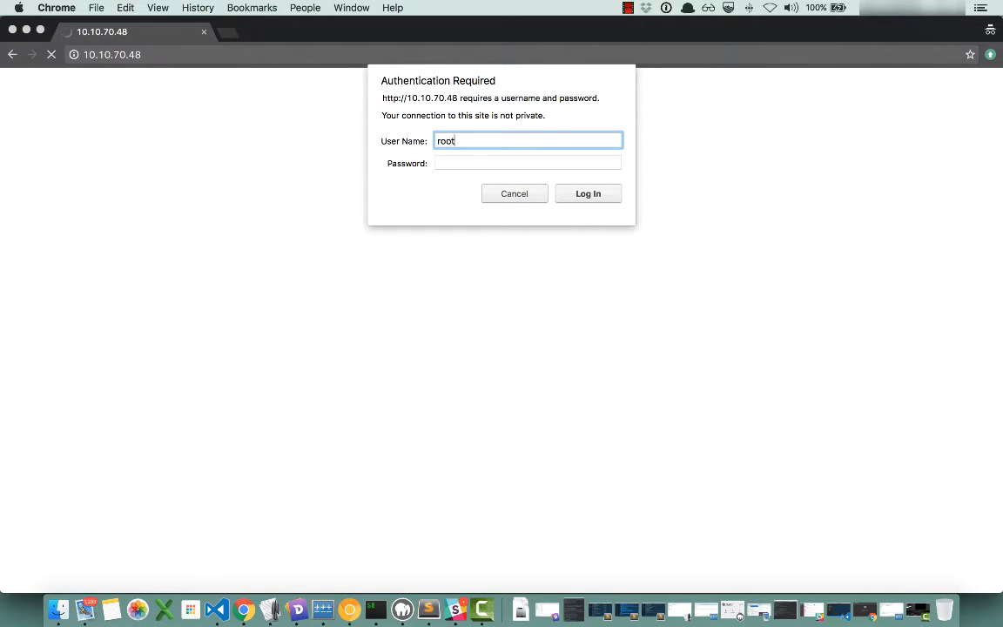
pyautogui.click(528, 164)
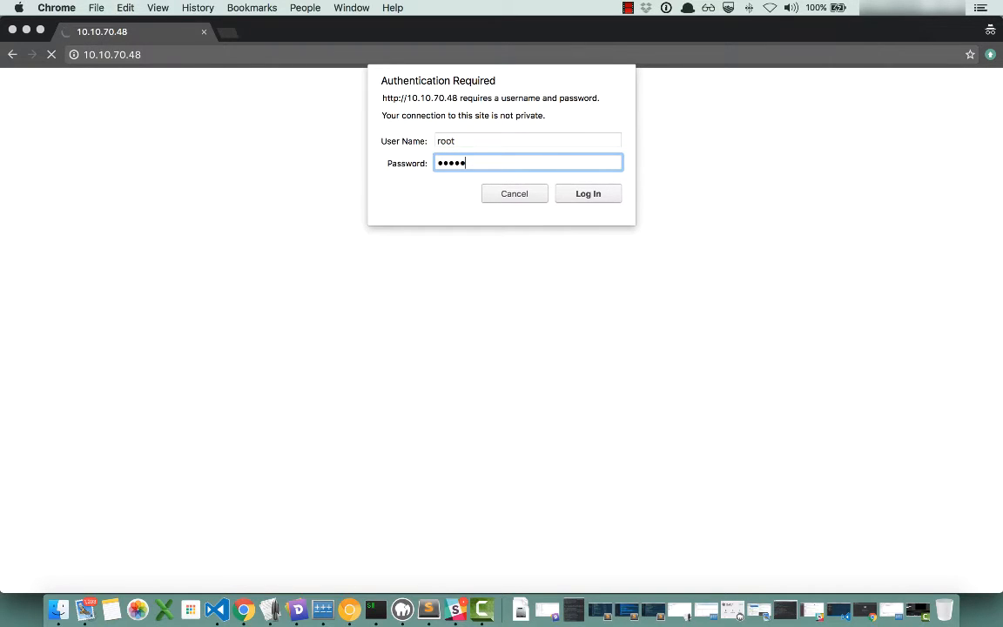
pyautogui.click(589, 194)
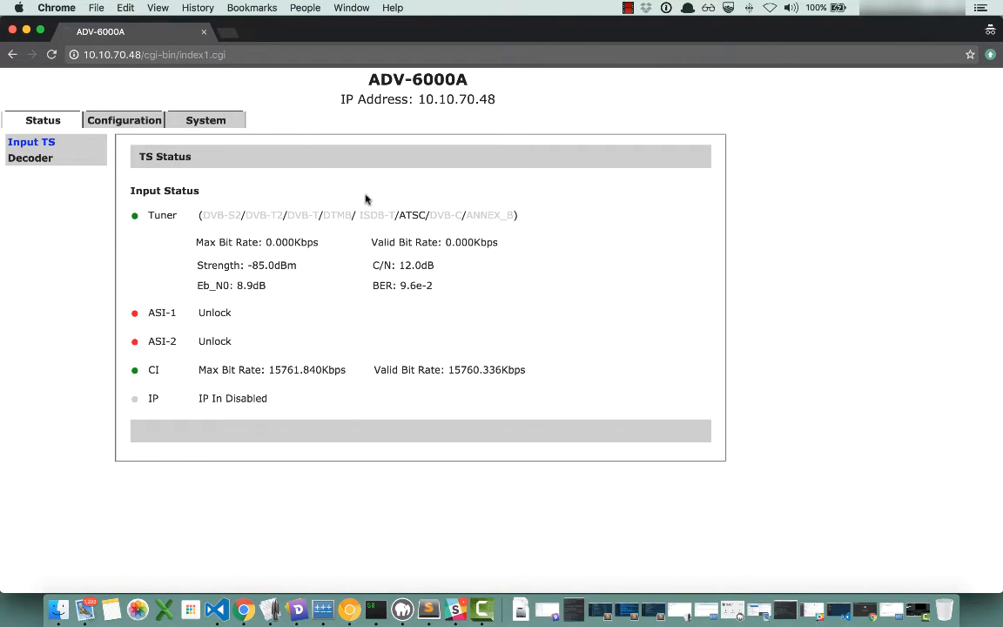
pyautogui.moveTo(425, 230)
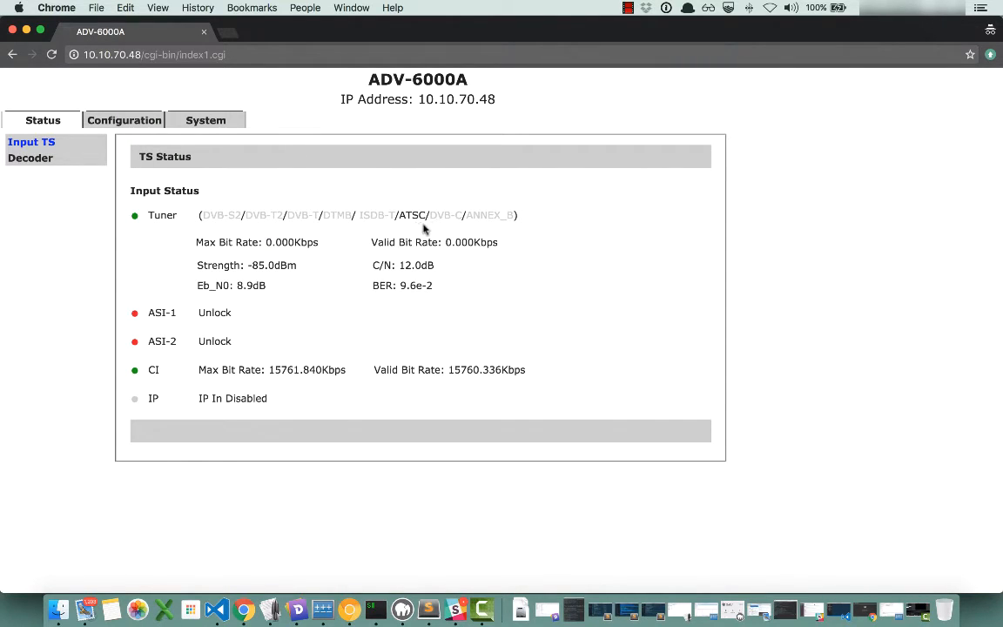
pyautogui.doubleClick(411, 216)
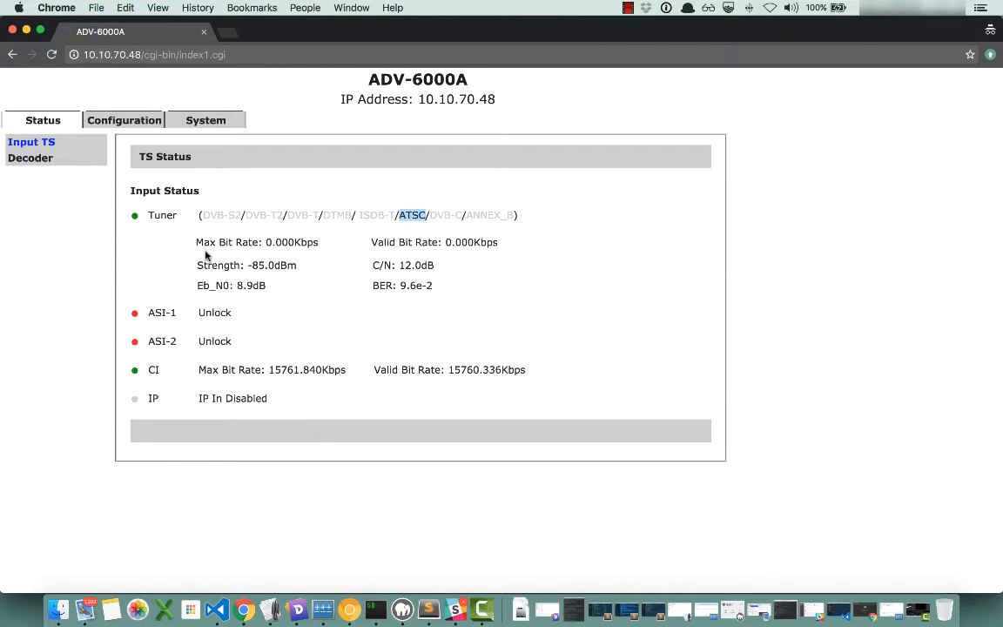
pyautogui.moveTo(472, 292)
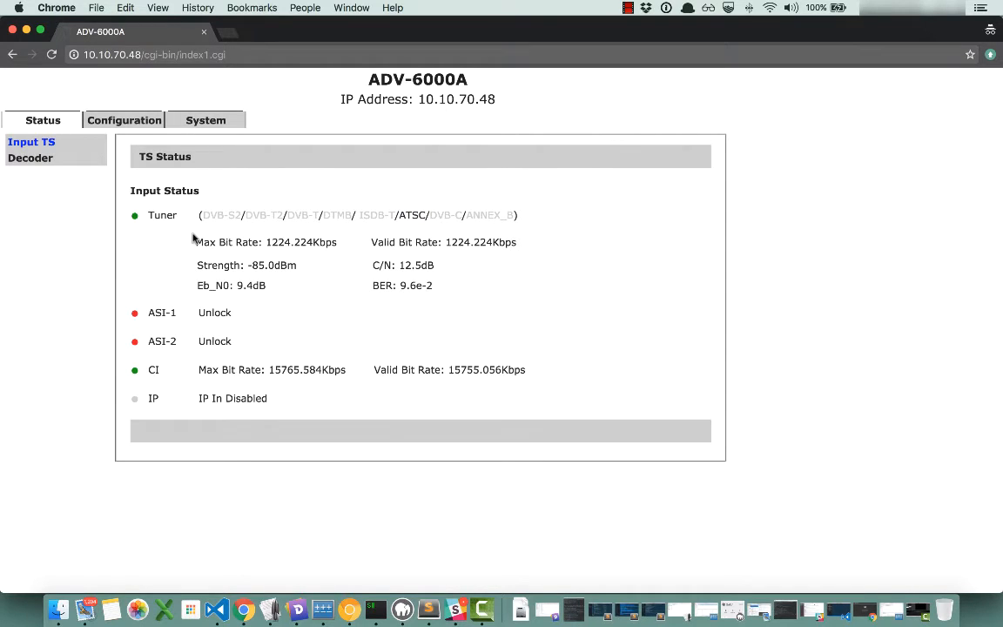
pyautogui.click(124, 121)
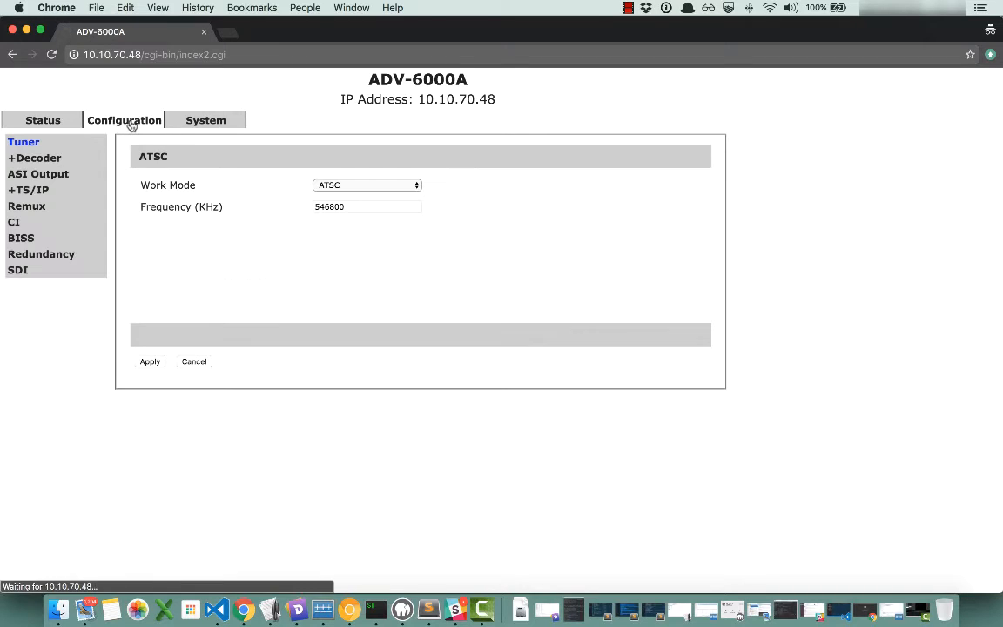
pyautogui.click(366, 205)
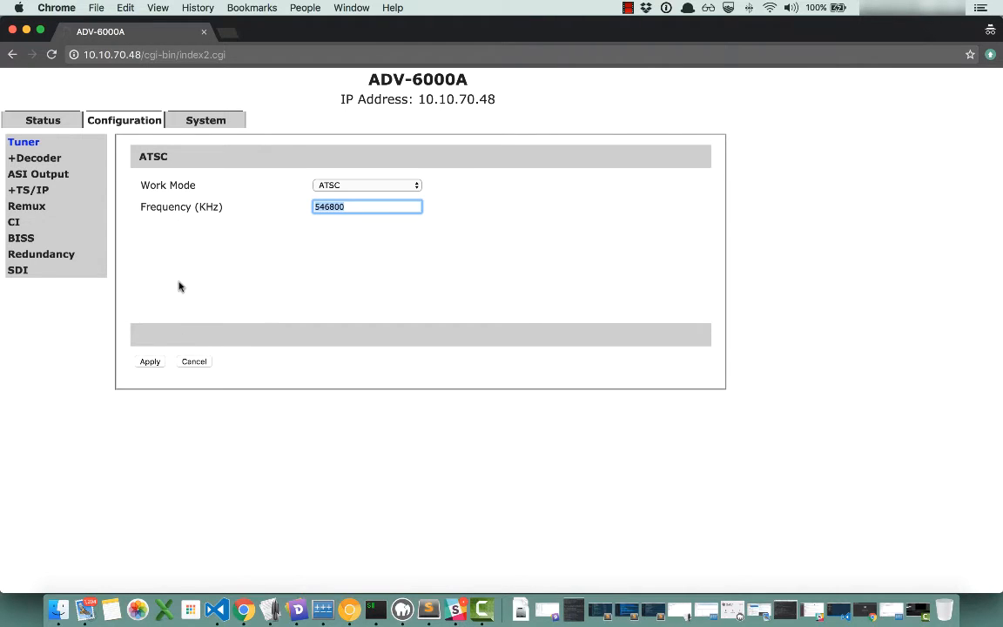
pyautogui.moveTo(230, 174)
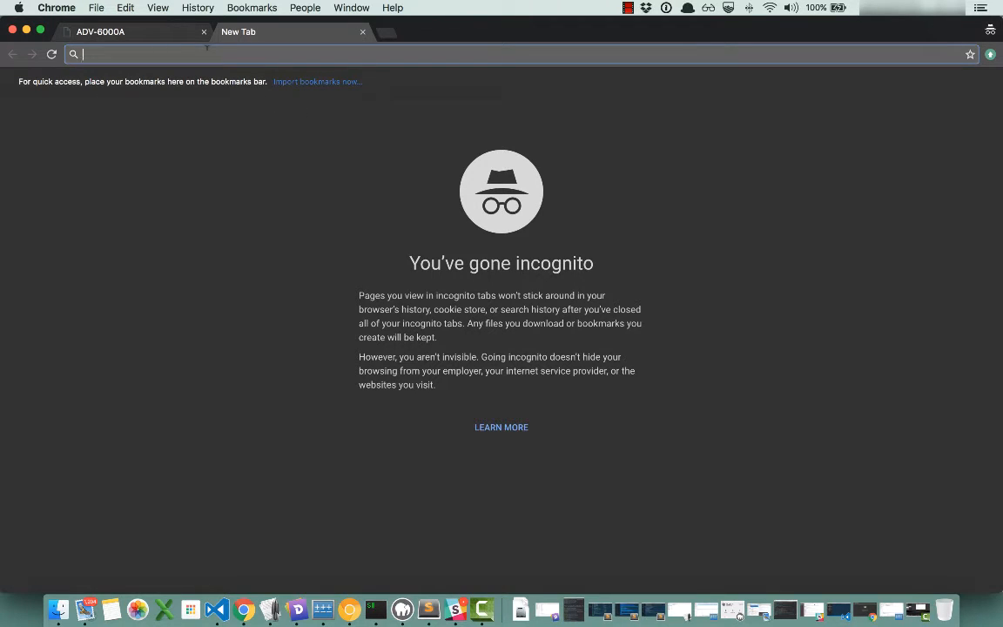
# - Search 'Toronto atsc frequency' and browse saveandreplay.com's Toronto over-the-air channel table
pyautogui.write('Toronto')
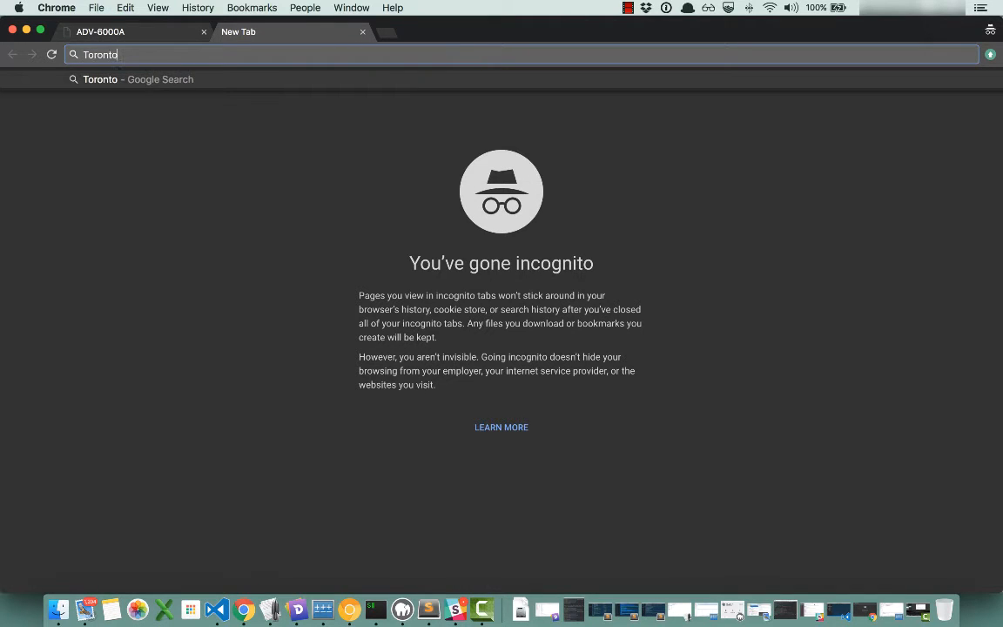
pyautogui.write('atsc frequency')
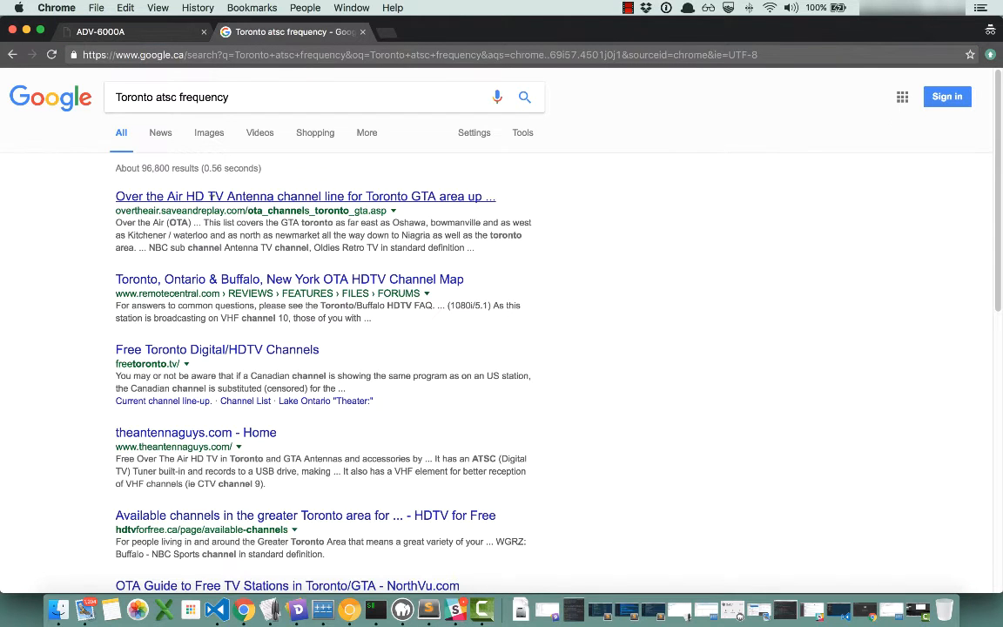
pyautogui.click(305, 195)
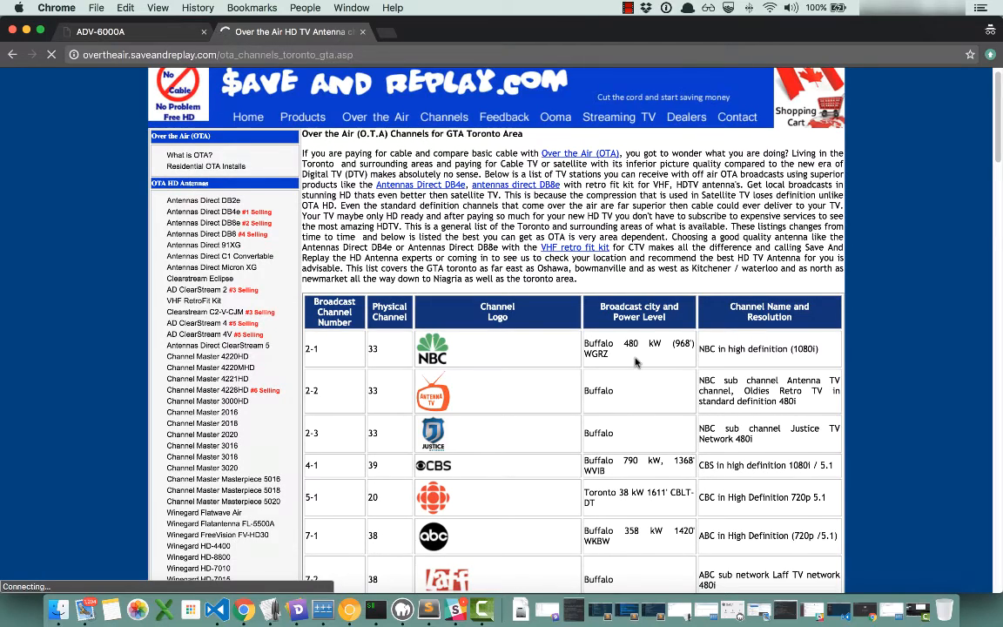
pyautogui.scroll(-3)
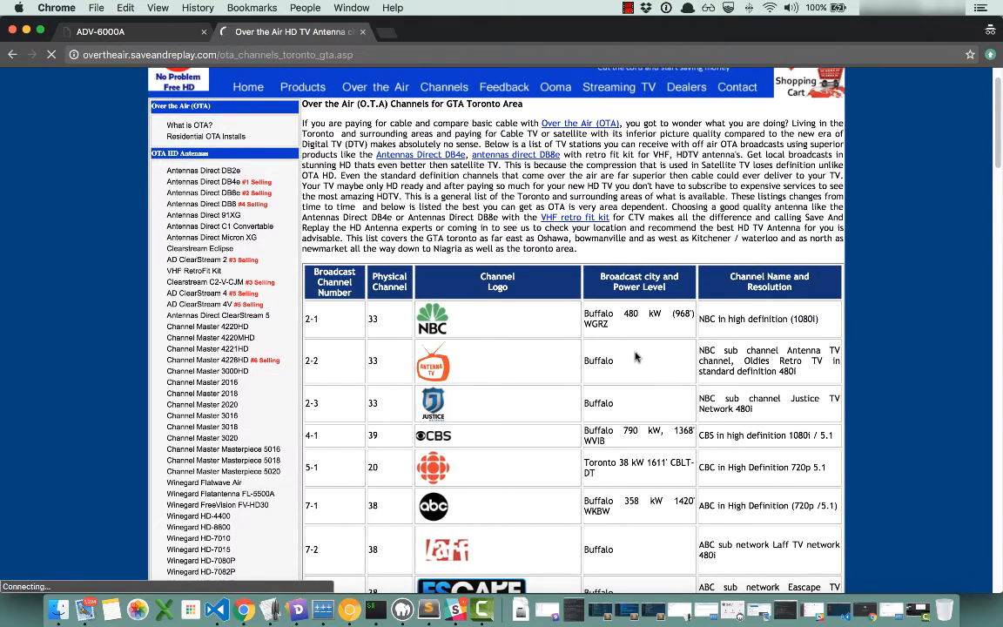
pyautogui.scroll(-3)
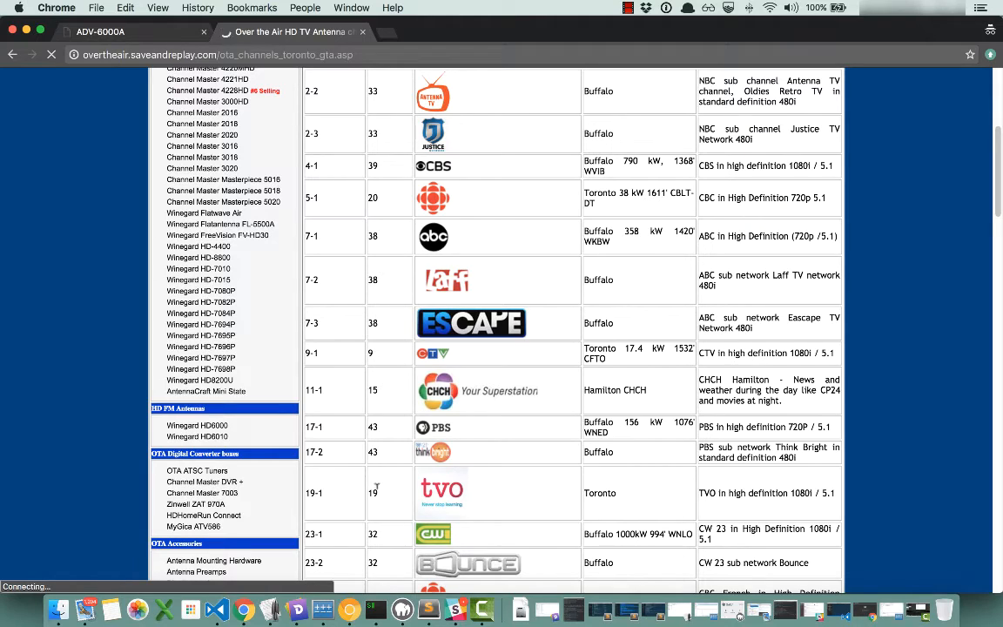
pyautogui.moveTo(378, 496)
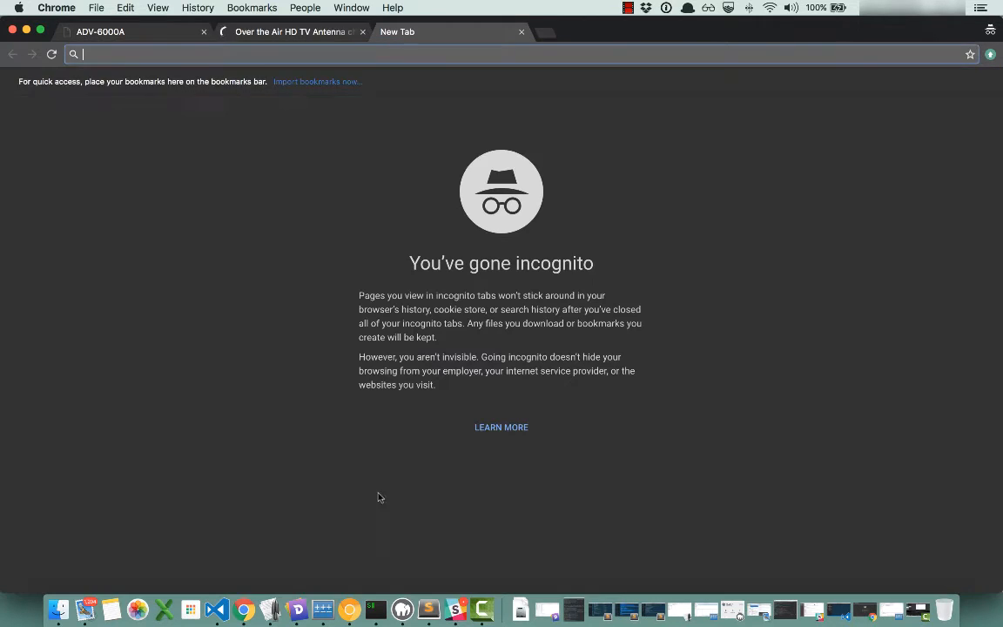
# - Find channel 19's 500 MHz row in Questtel's ATSC frequency table, then return to the ADV-6000A page
pyautogui.write('atsc frequency table')
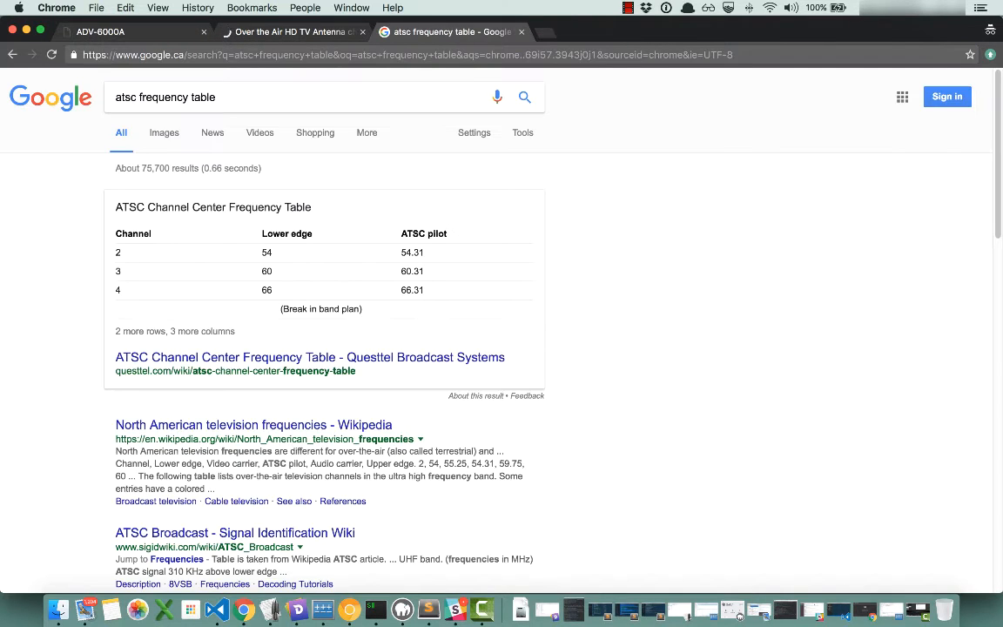
pyautogui.click(310, 357)
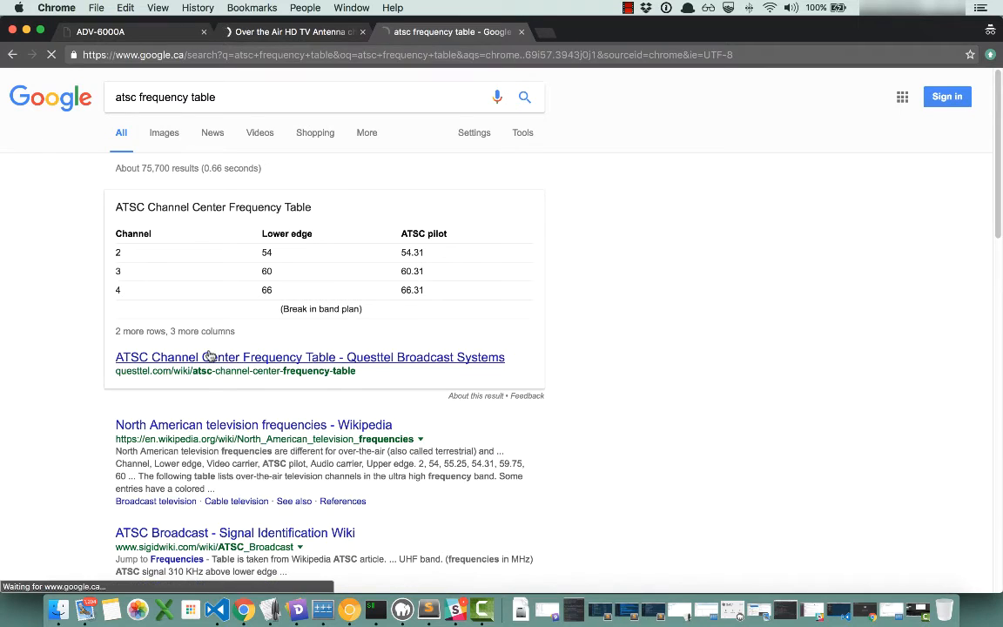
pyautogui.click(310, 357)
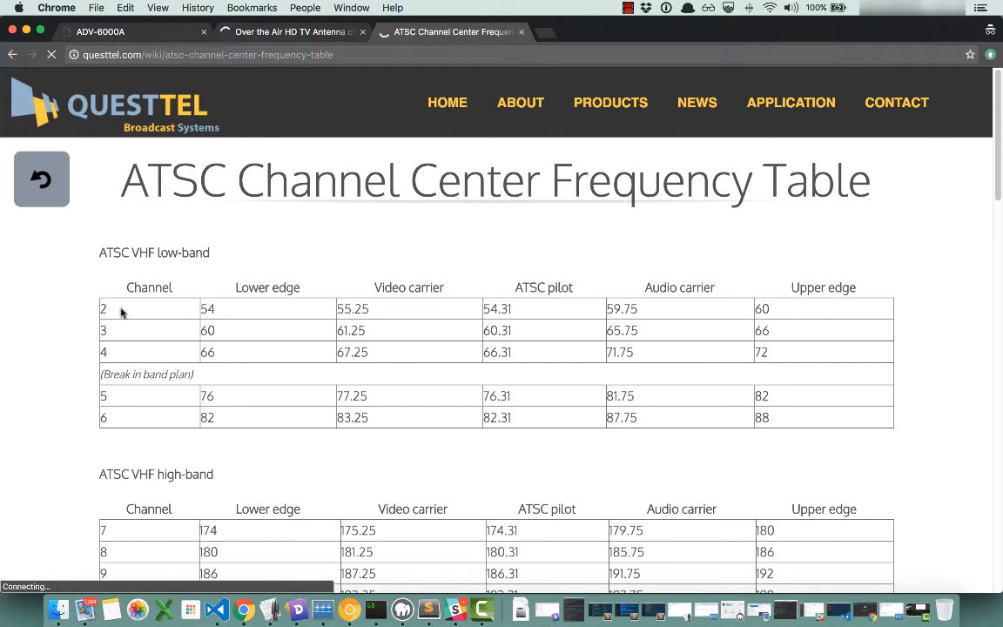
pyautogui.moveTo(252, 338)
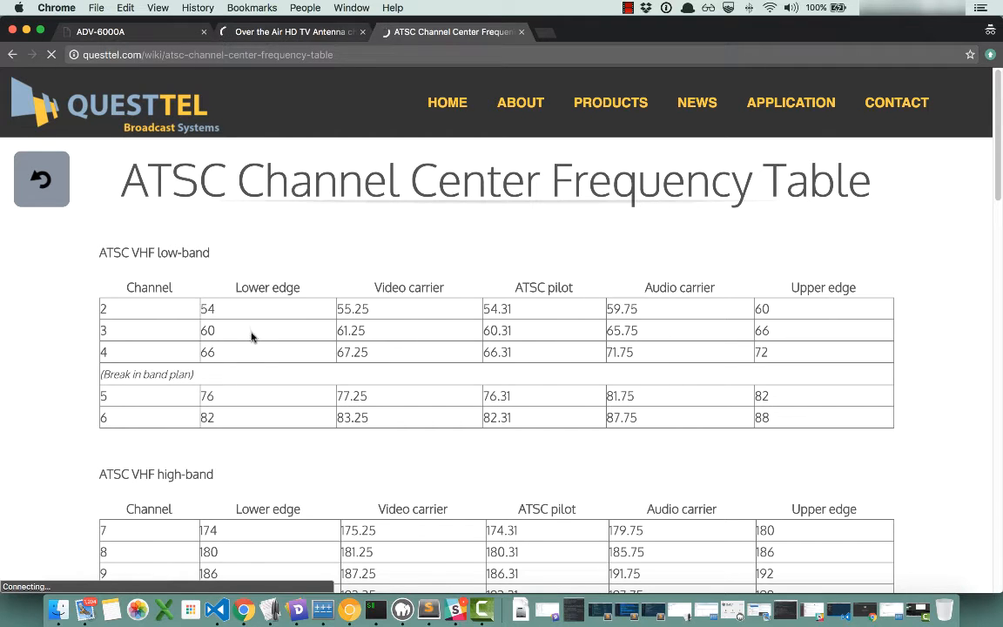
pyautogui.scroll(-3)
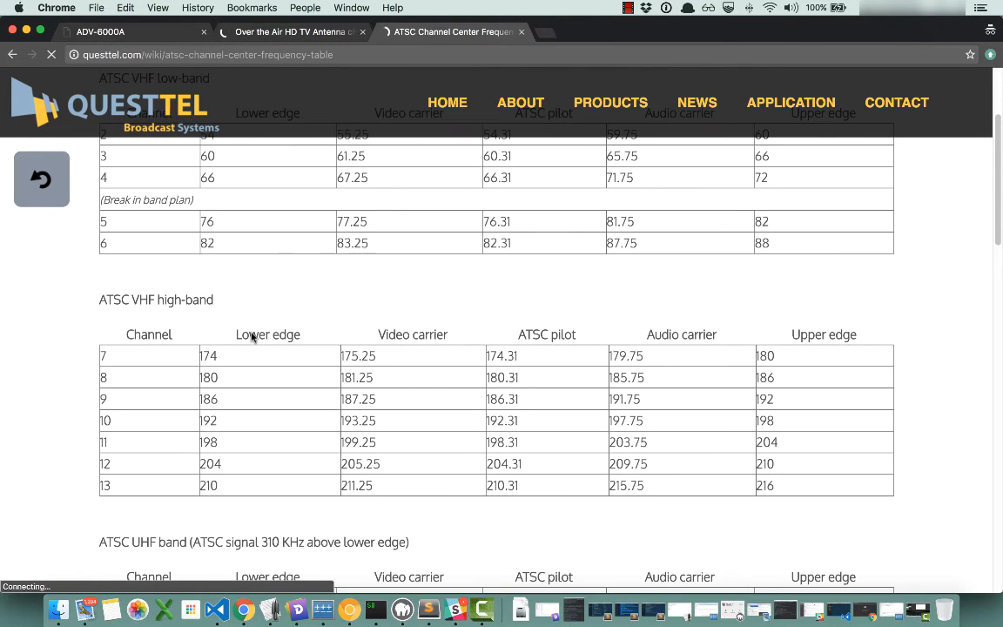
pyautogui.scroll(-3)
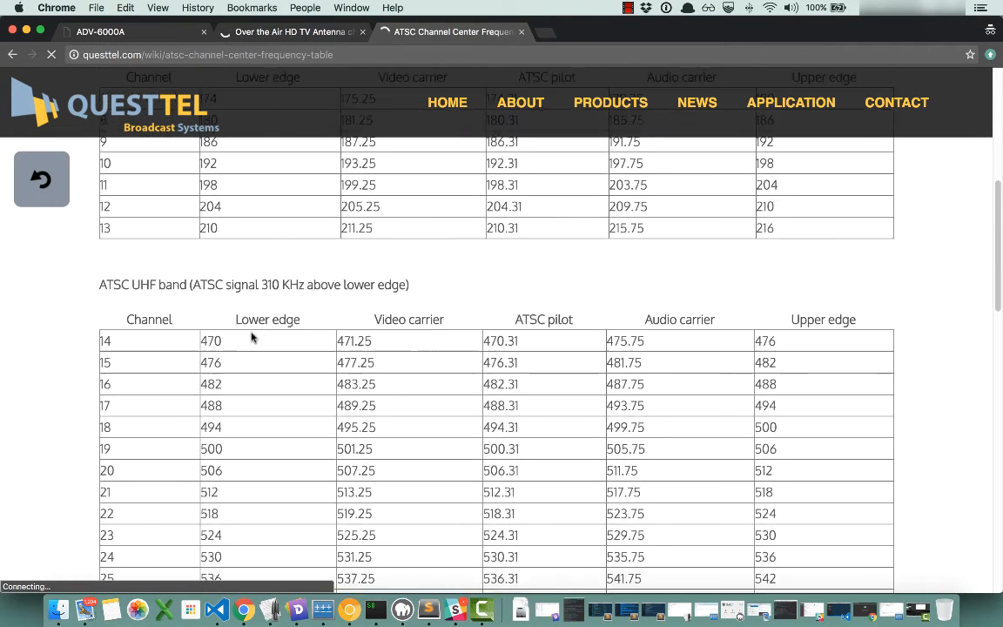
pyautogui.scroll(-3)
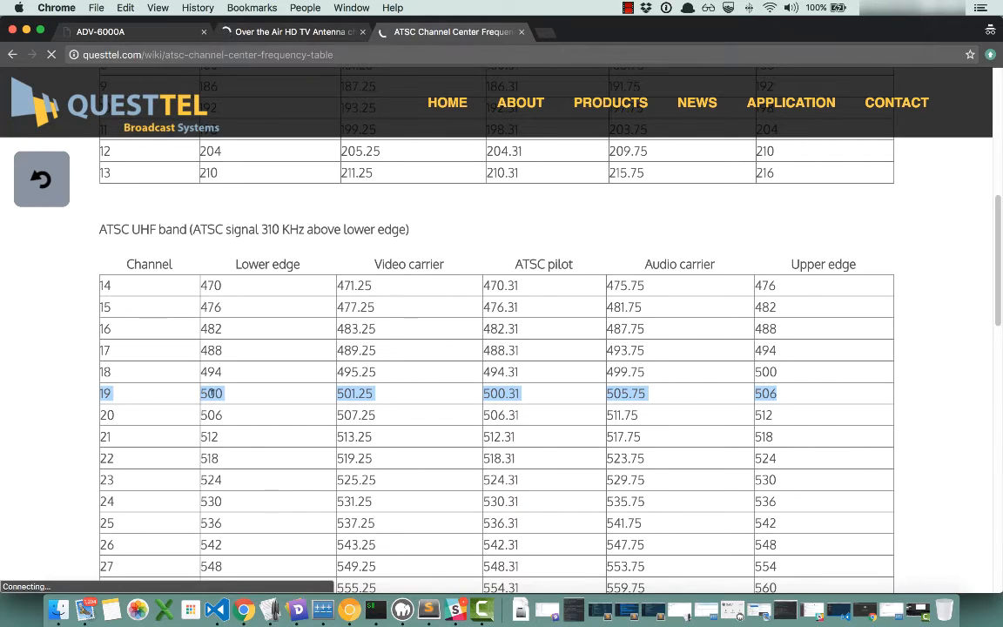
pyautogui.moveTo(223, 395)
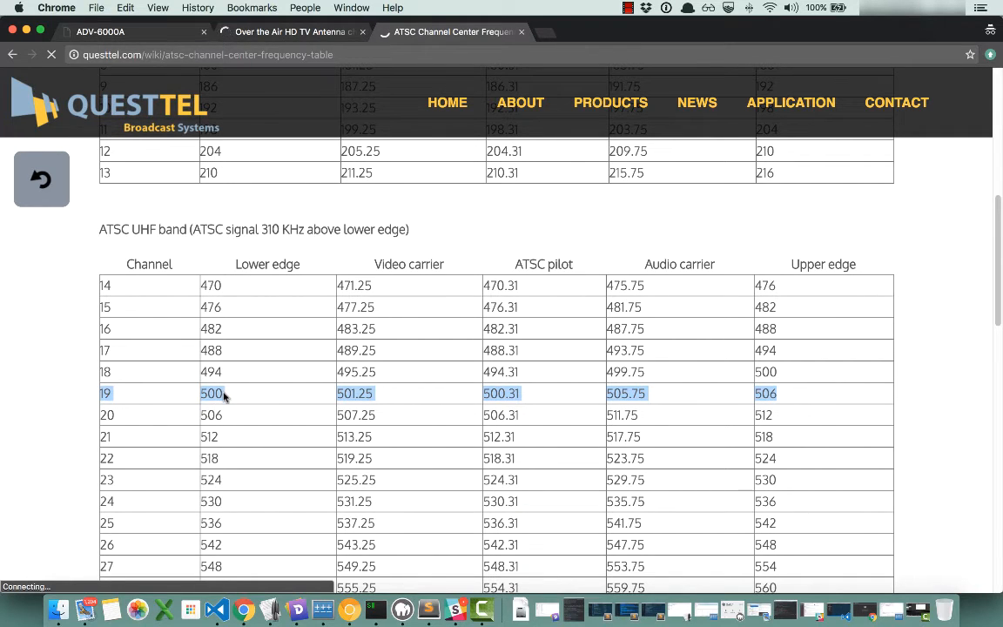
pyautogui.moveTo(878, 321)
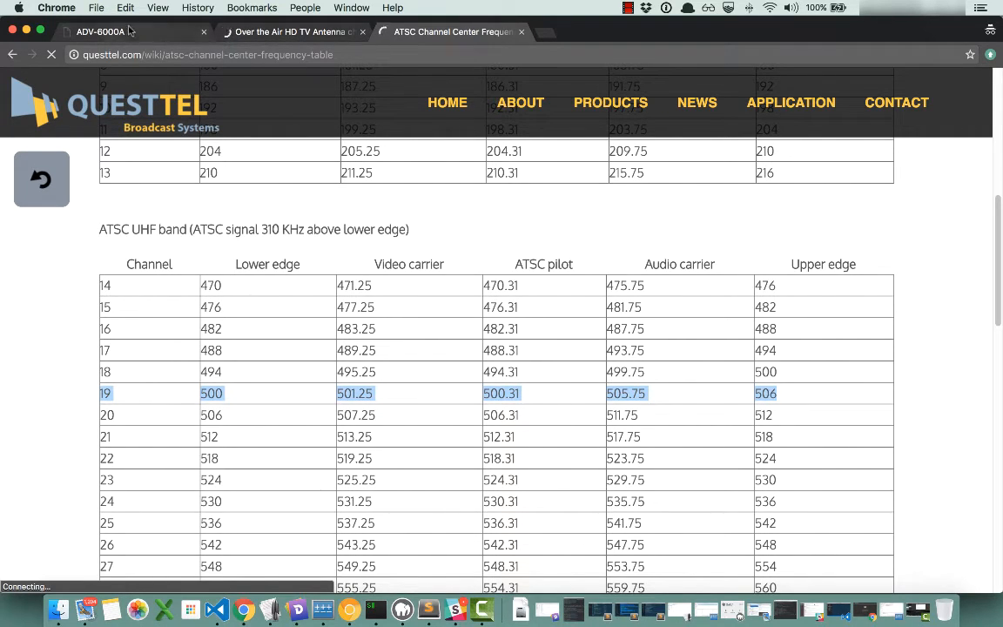
pyautogui.click(102, 31)
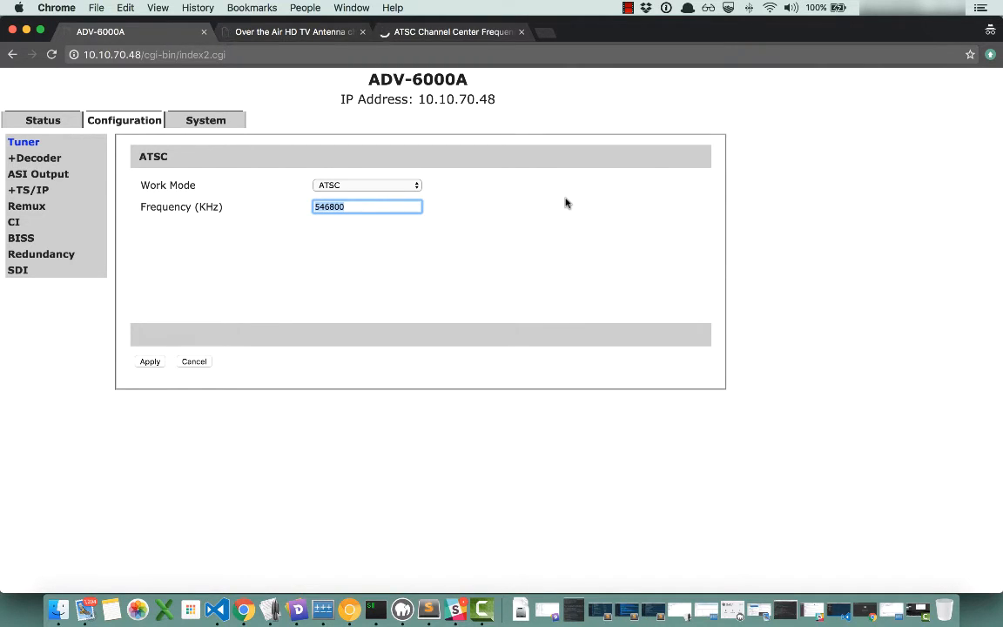
# - Set the tuner frequency to 503000 kHz instead of 546800 and apply it
pyautogui.write('503000')
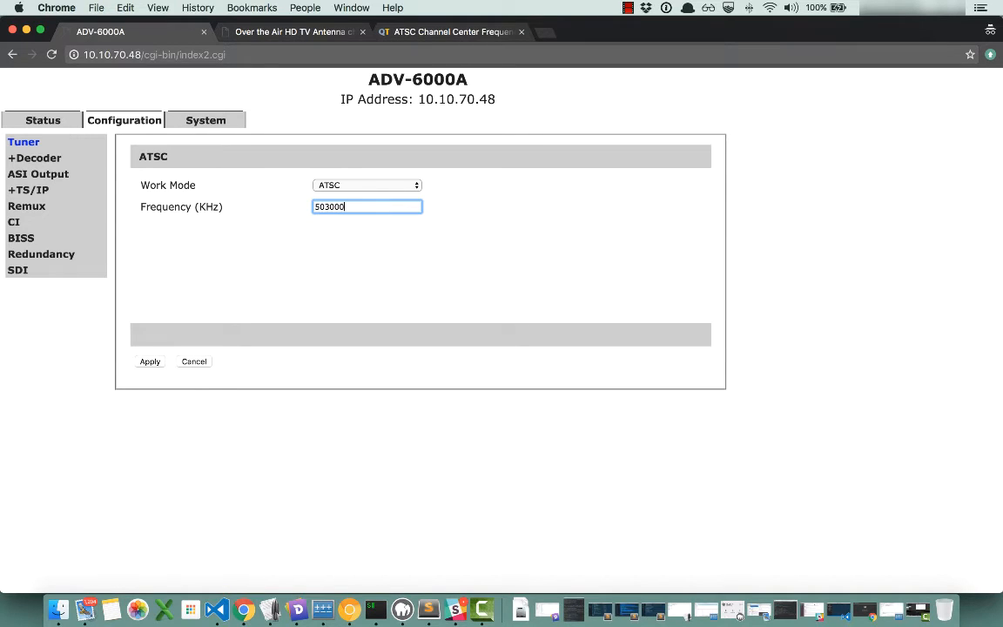
pyautogui.moveTo(192, 352)
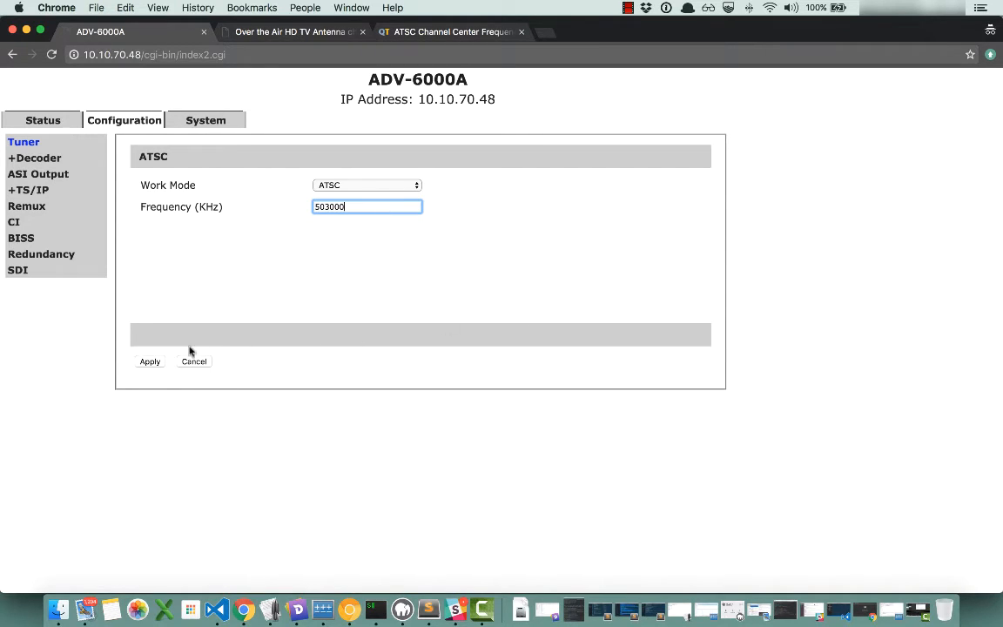
pyautogui.click(149, 360)
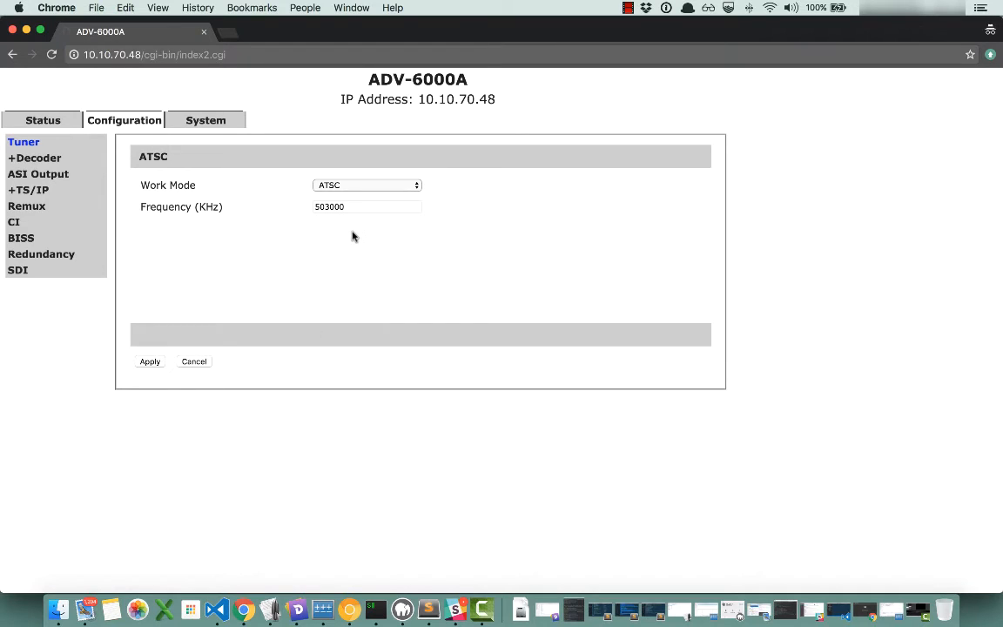
pyautogui.moveTo(356, 230)
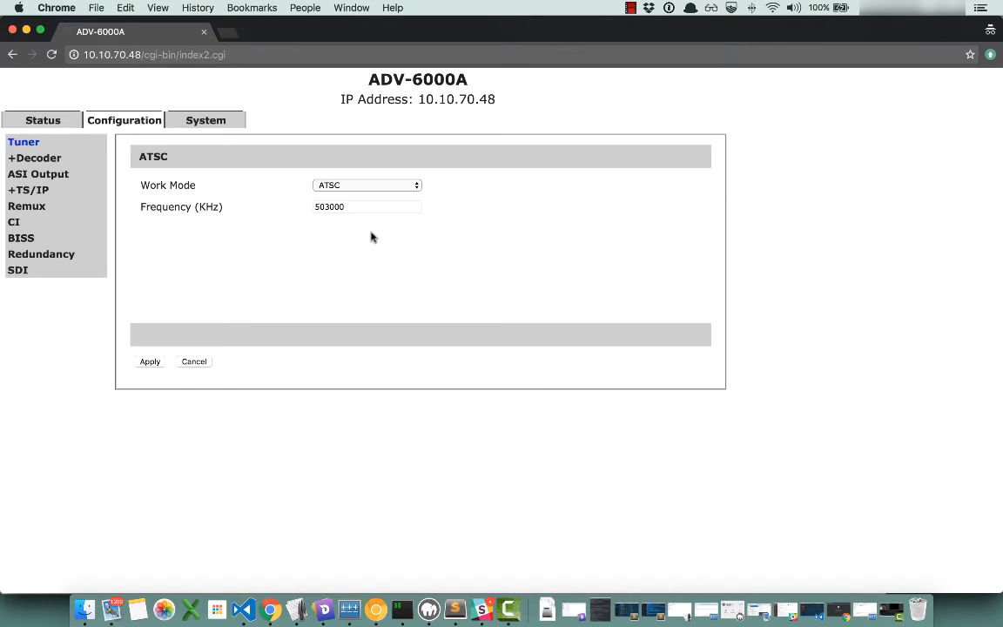
# - Apply 32 IPTV Dual Out as the TS/IP Gigabit Mode and return to its settings
pyautogui.click(28, 189)
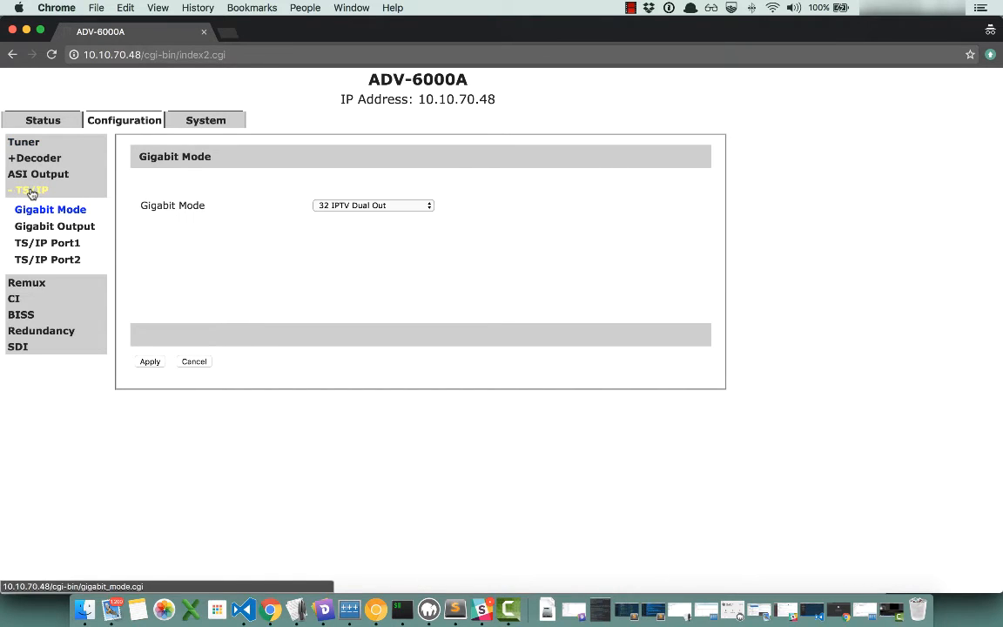
pyautogui.click(51, 209)
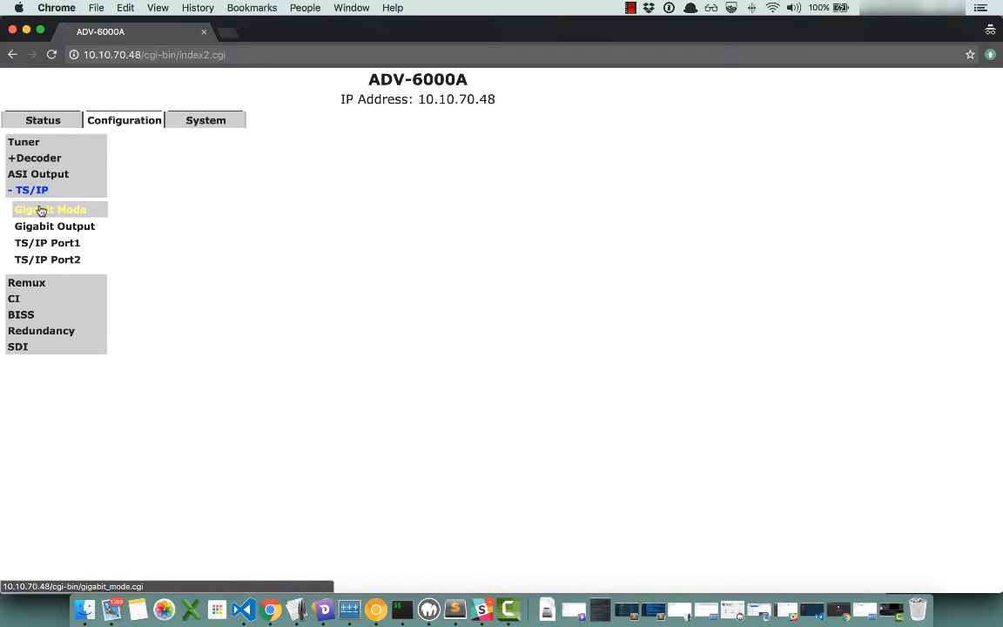
pyautogui.click(51, 209)
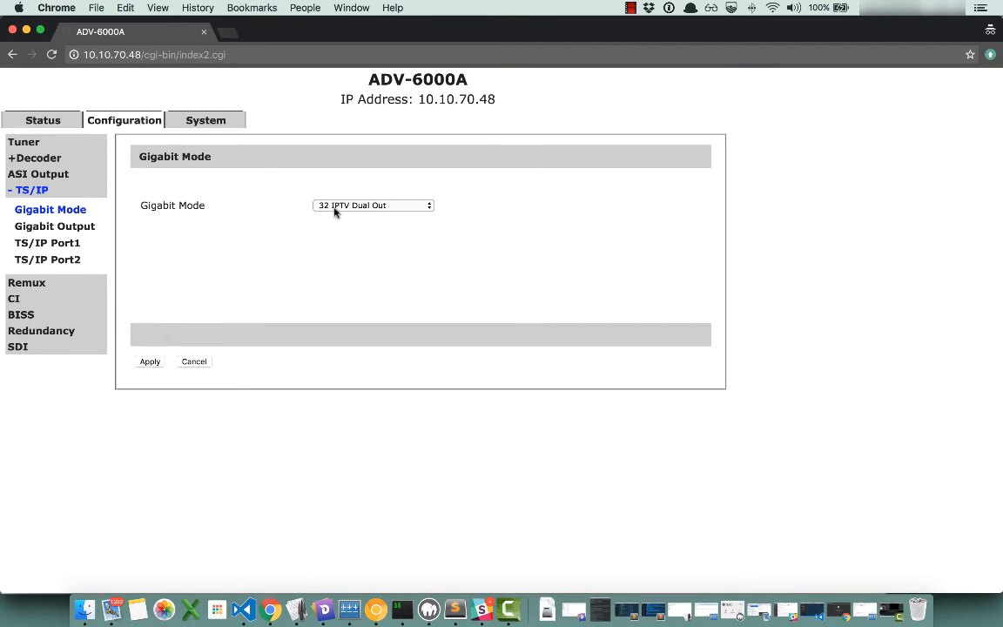
pyautogui.click(373, 206)
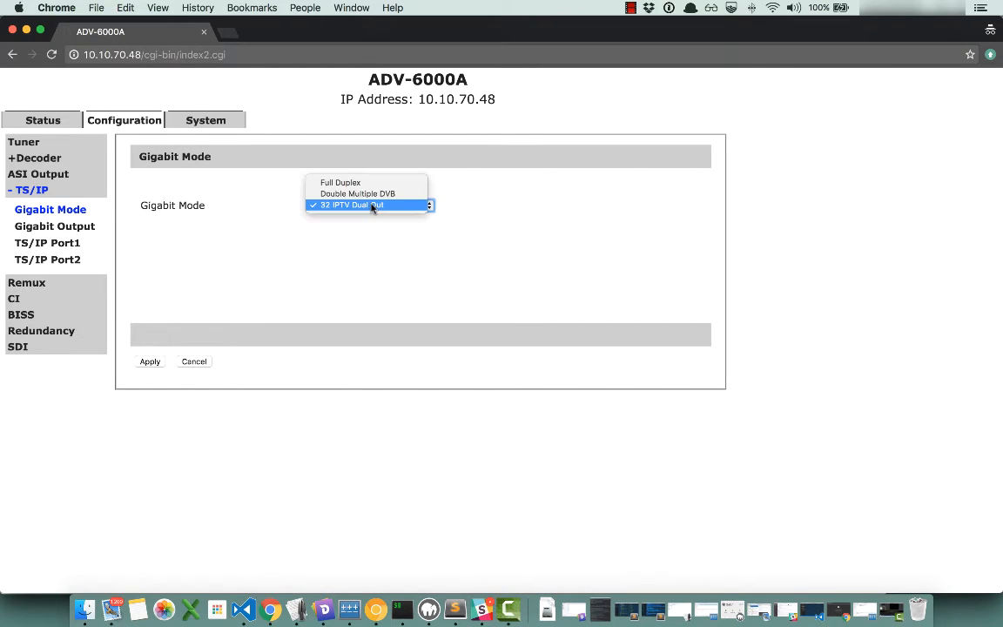
pyautogui.click(369, 206)
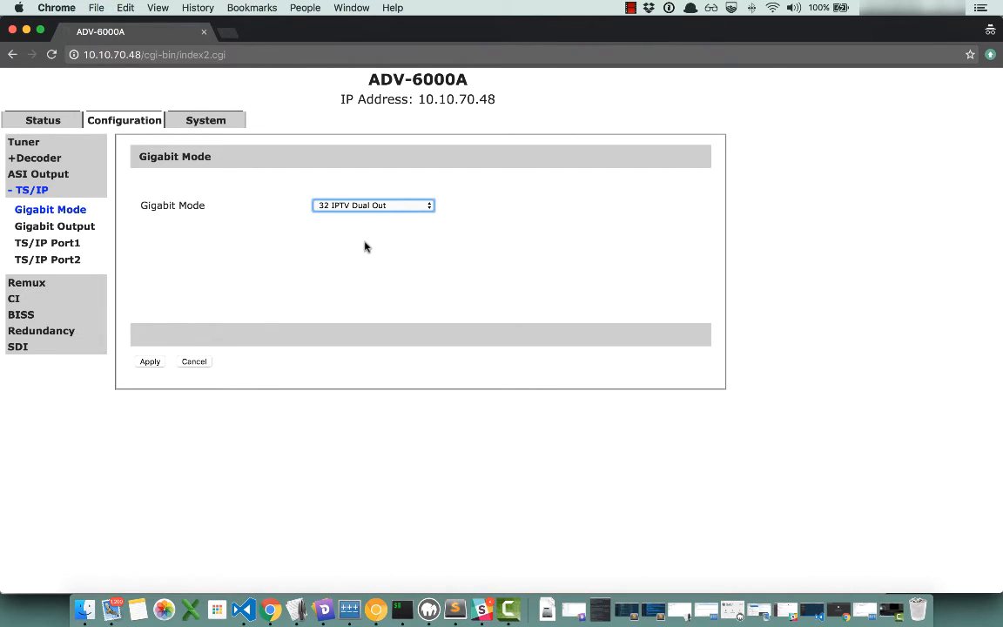
pyautogui.click(149, 361)
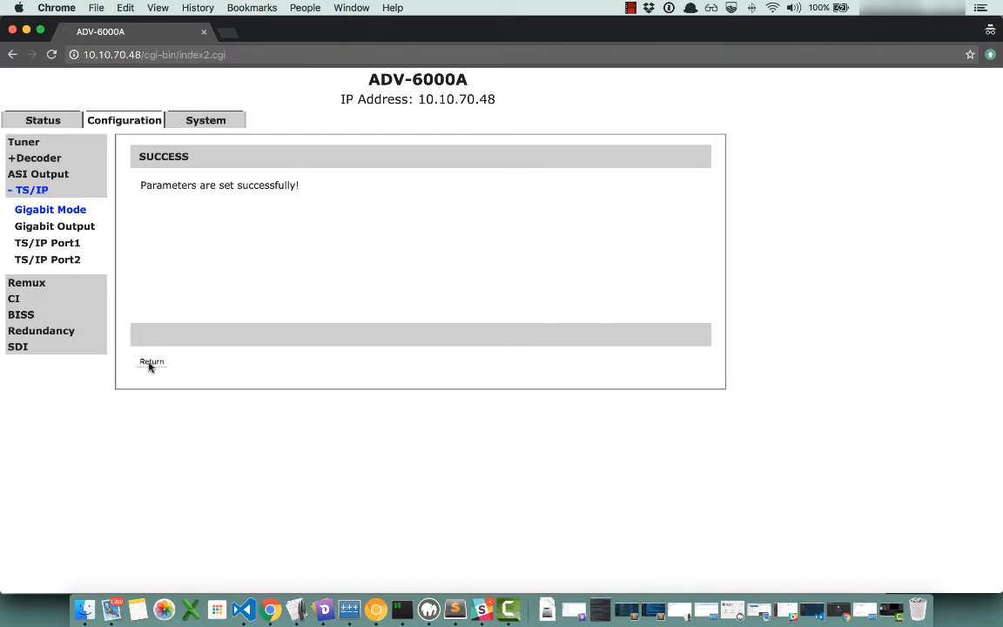
pyautogui.click(152, 361)
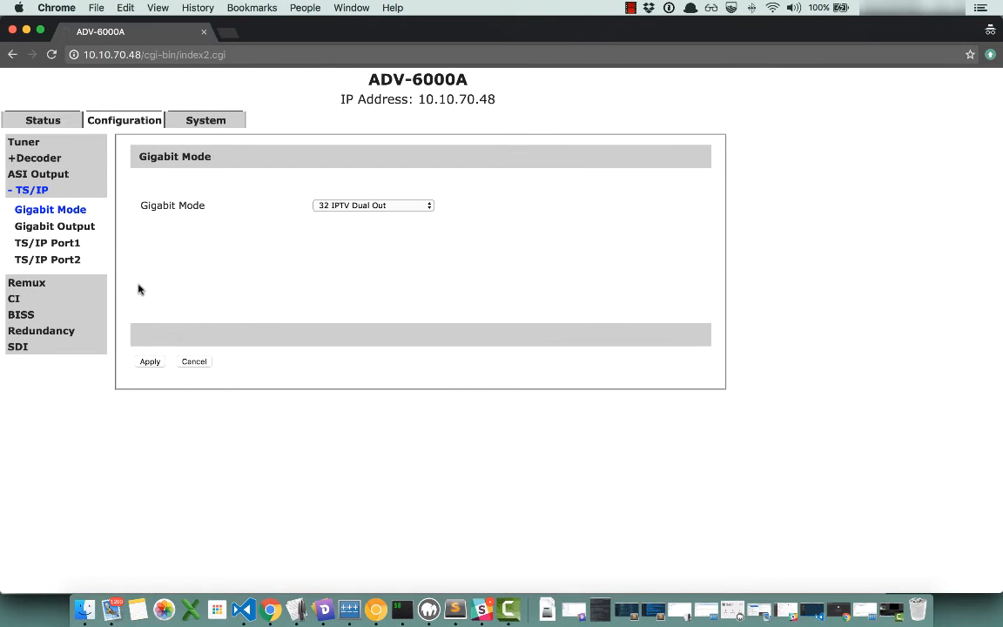
# - Set Gigabit Output channel 1's source to Tuner and bring up the IPTV channel setup
pyautogui.click(54, 226)
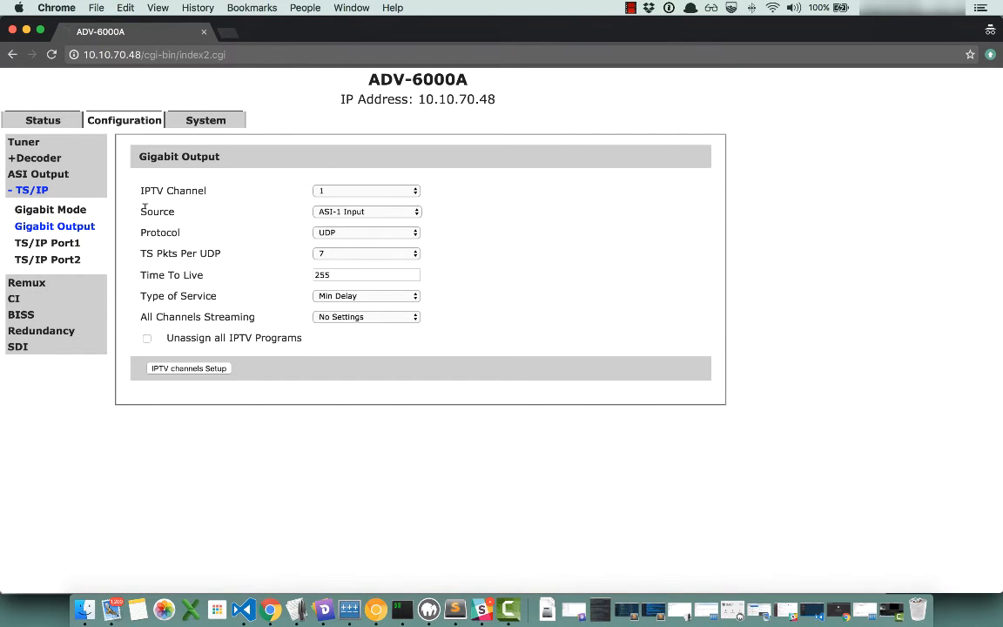
pyautogui.click(366, 210)
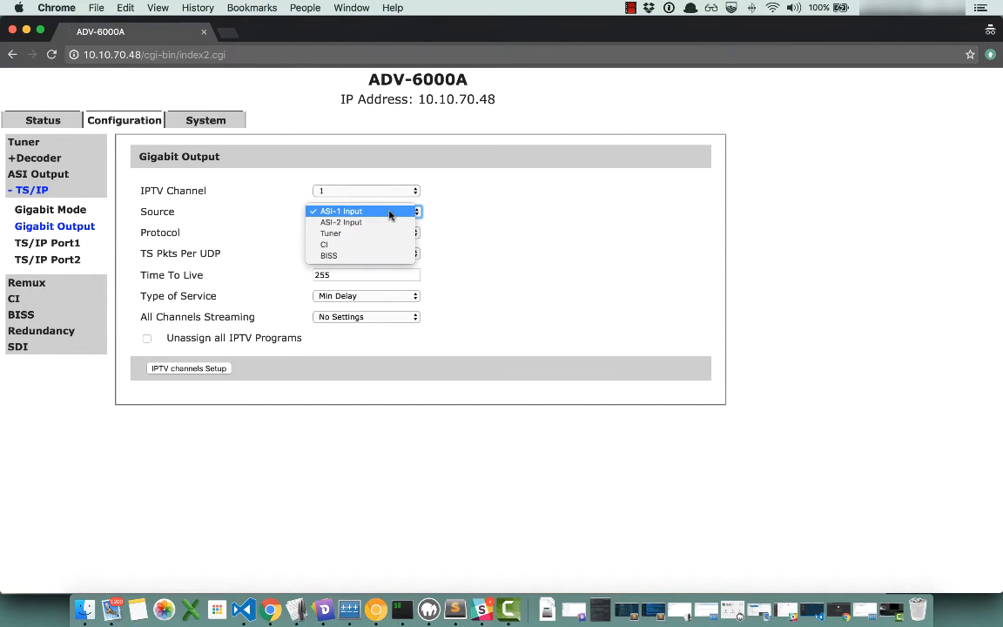
pyautogui.click(331, 234)
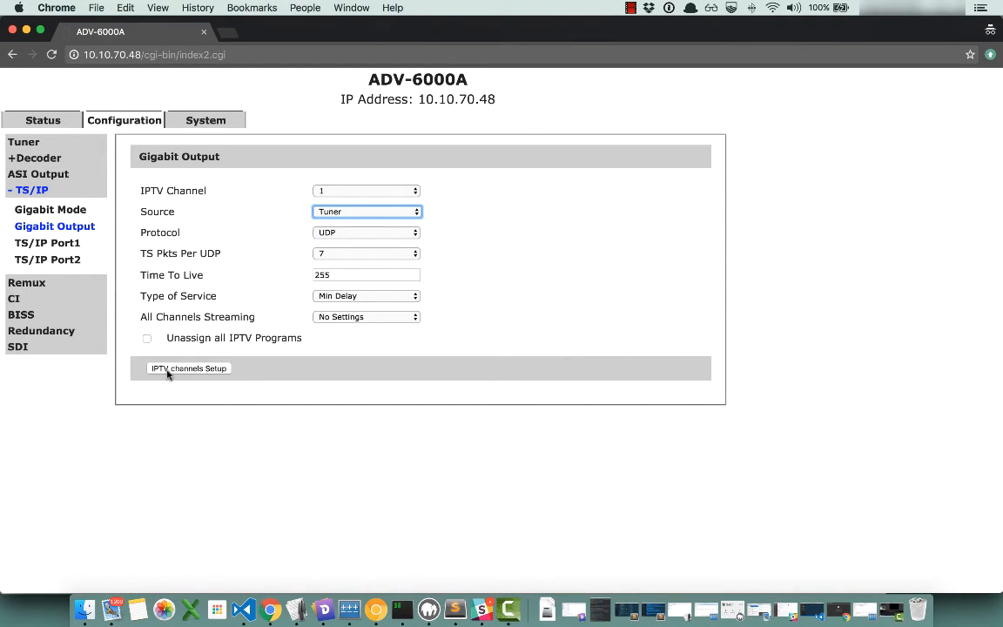
pyautogui.click(188, 368)
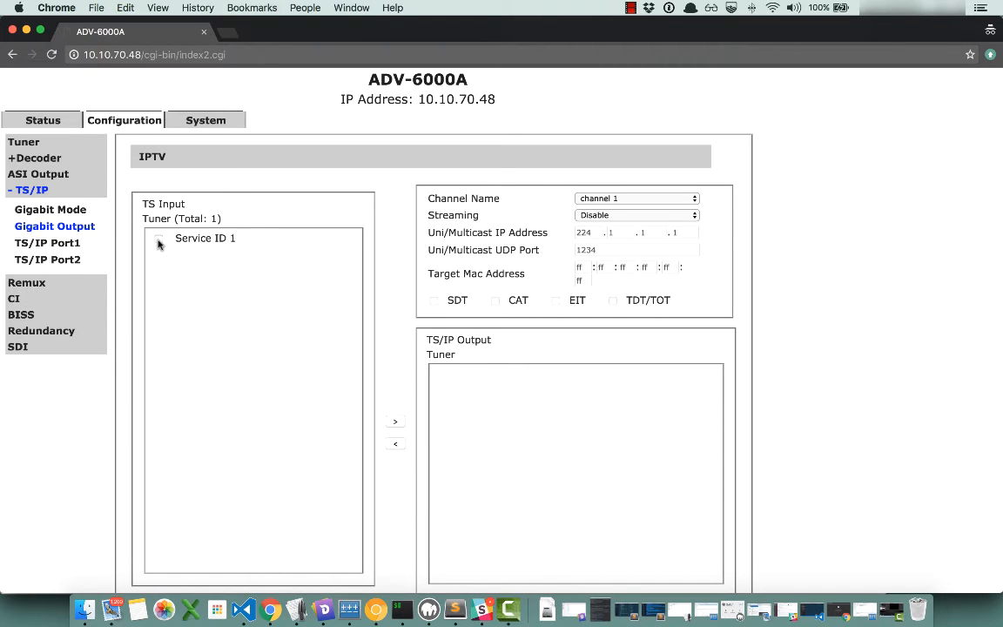
# - Select Service ID 1, keep channel 1 and set Streaming to Enable
pyautogui.click(159, 239)
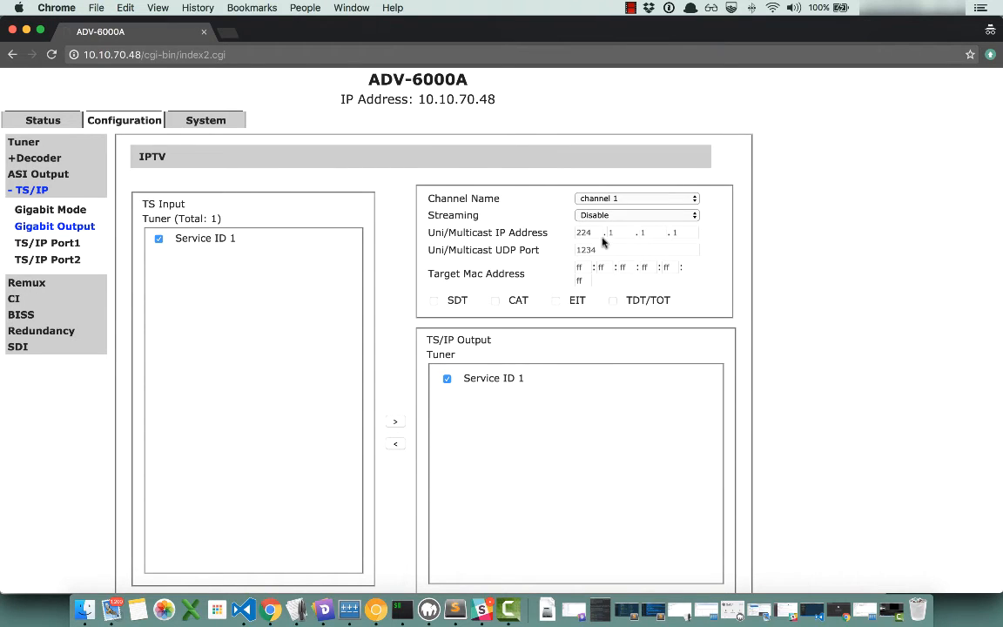
pyautogui.moveTo(599, 237)
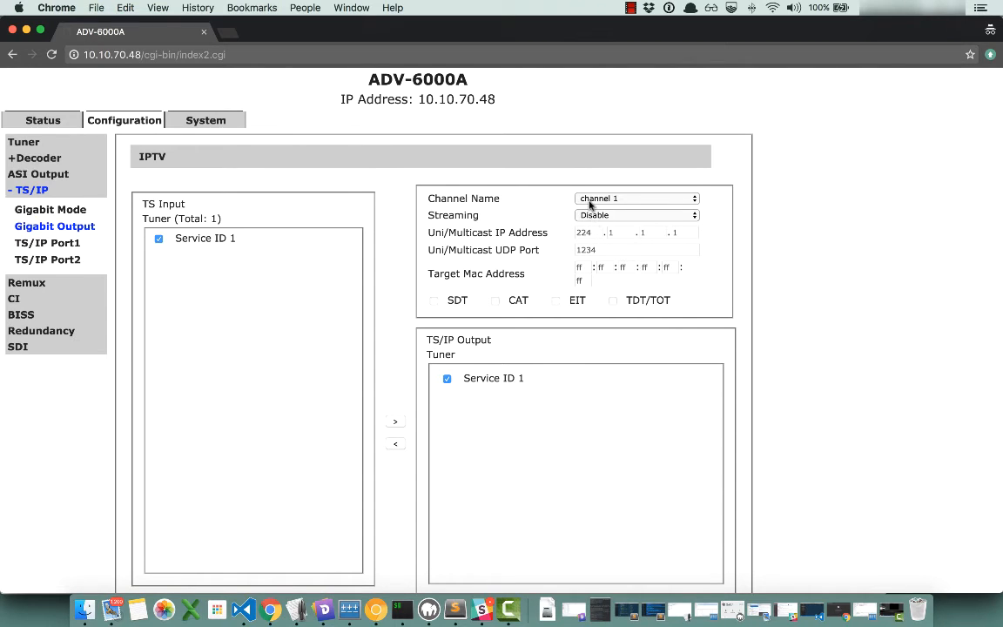
pyautogui.click(636, 198)
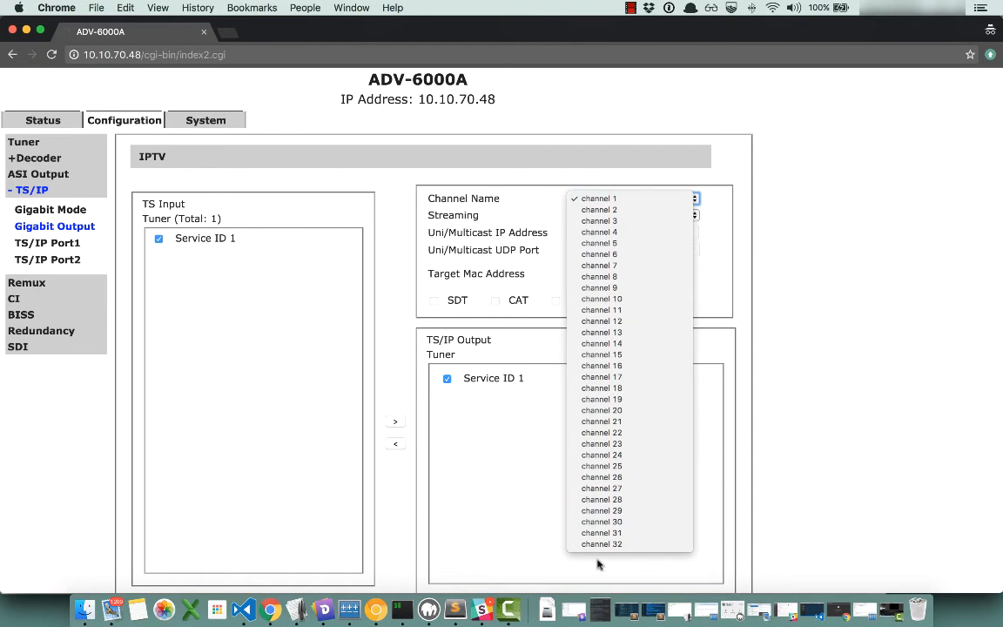
pyautogui.click(599, 198)
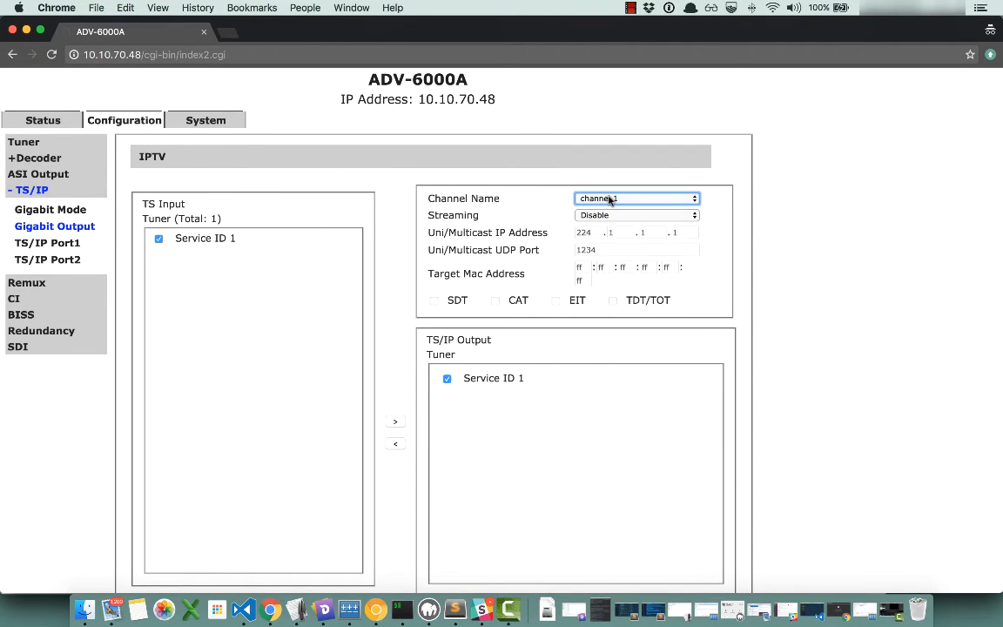
pyautogui.click(637, 216)
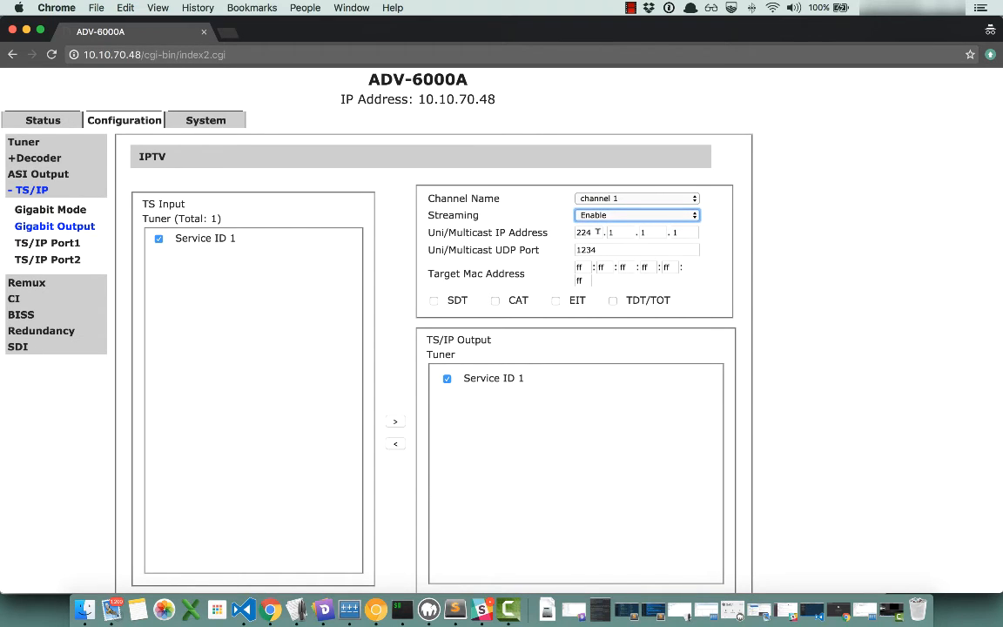
# - Set destination IP 239.1.1.1 and UDP port 3000, then apply the channel settings
pyautogui.click(588, 232)
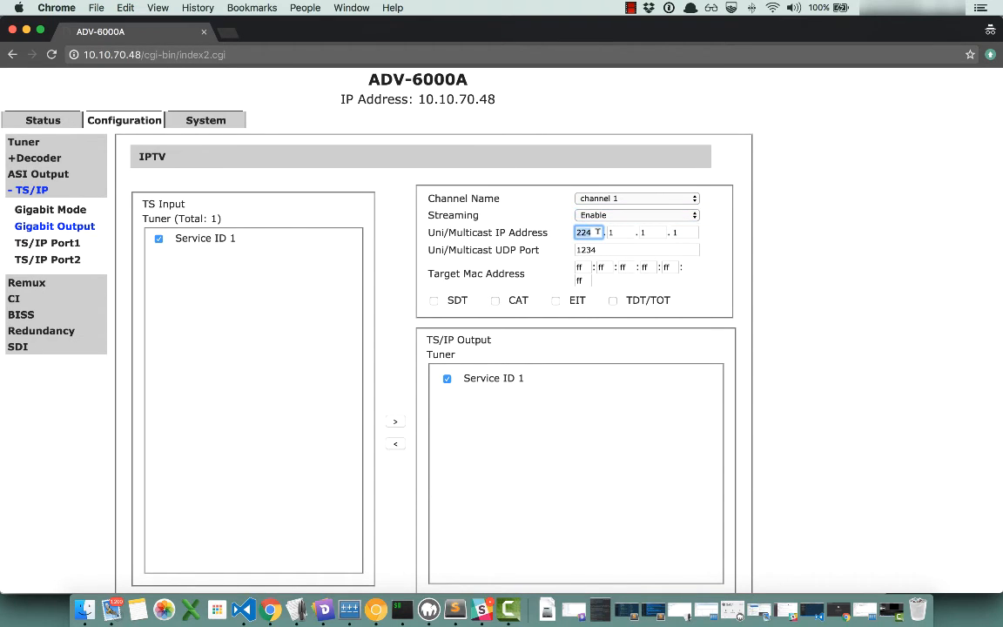
pyautogui.write('239')
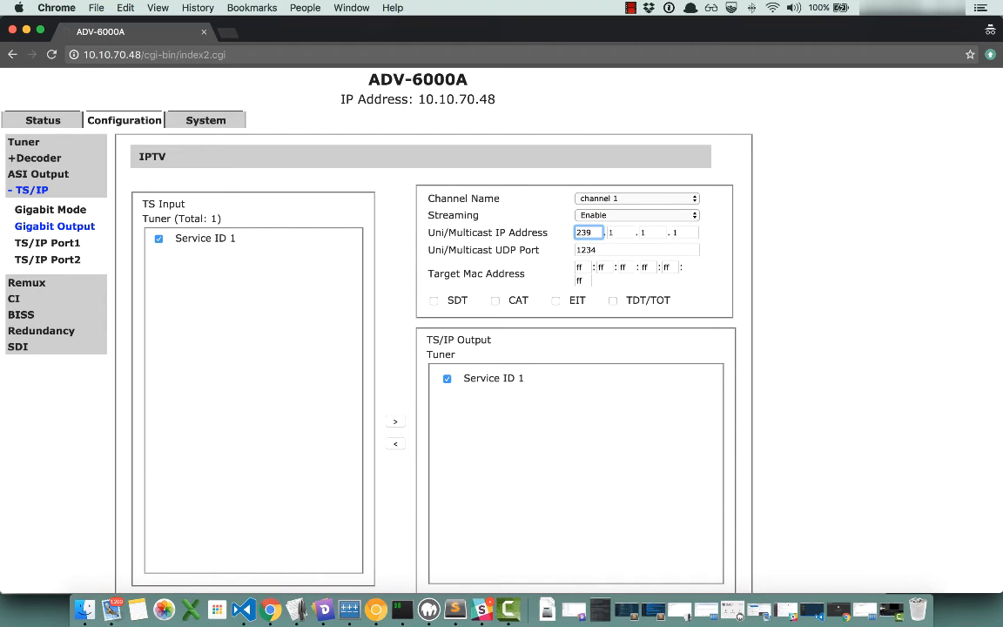
pyautogui.click(652, 231)
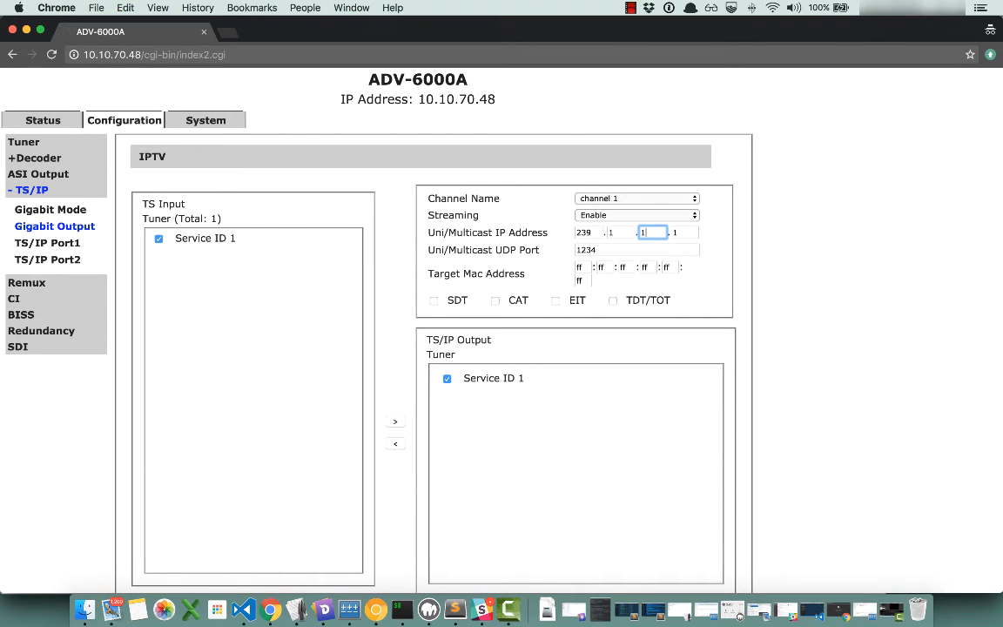
pyautogui.click(638, 250)
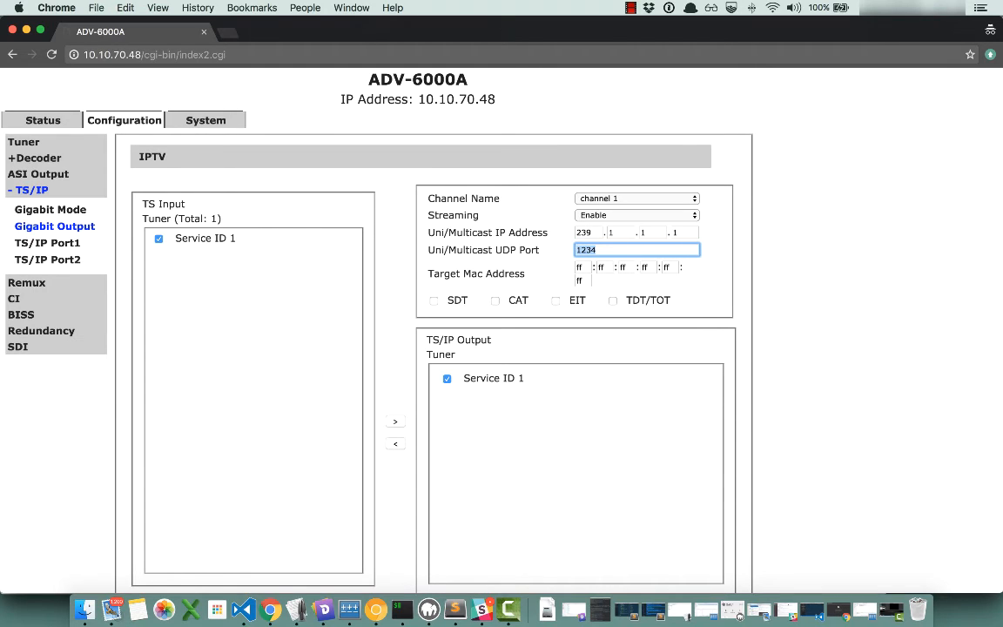
pyautogui.write('3000')
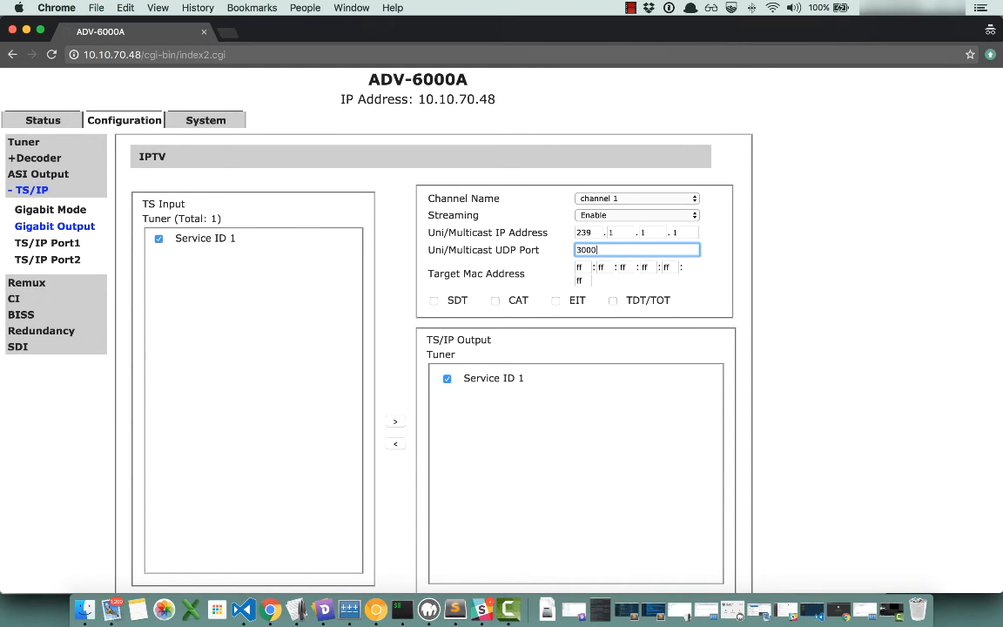
pyautogui.moveTo(753, 328)
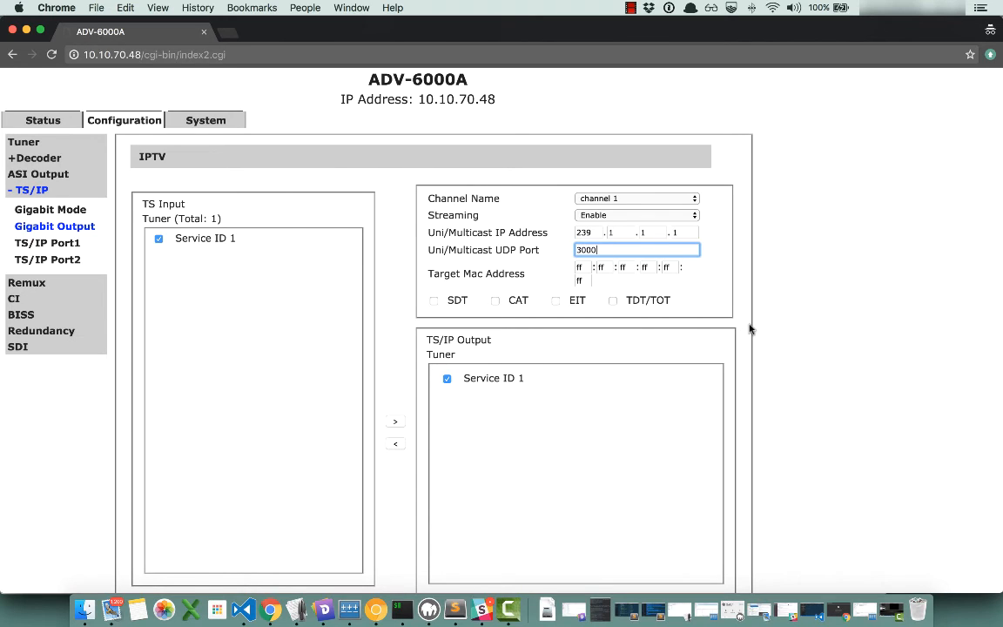
pyautogui.scroll(-3)
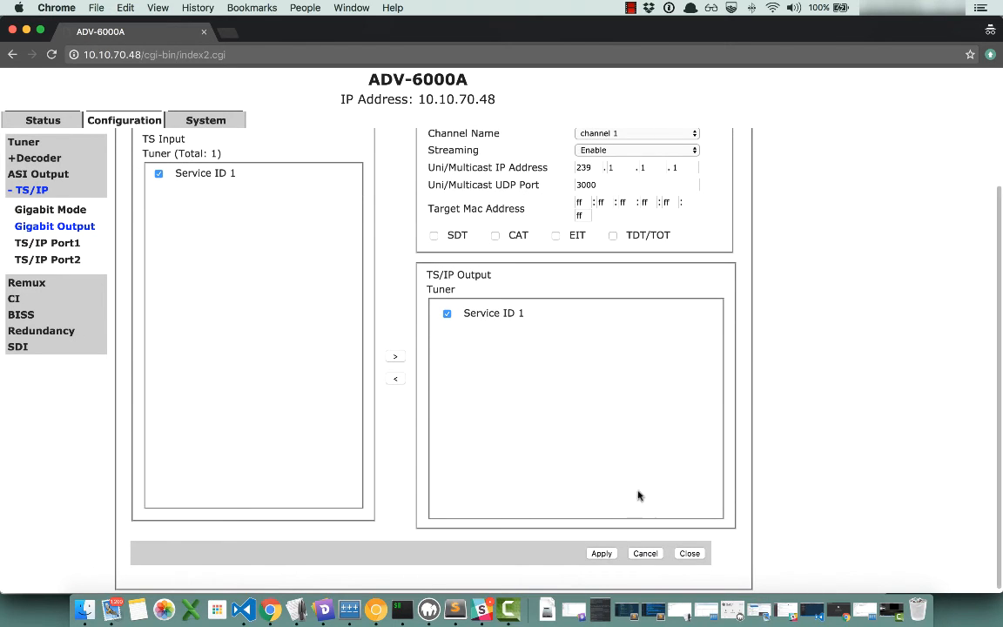
pyautogui.click(603, 554)
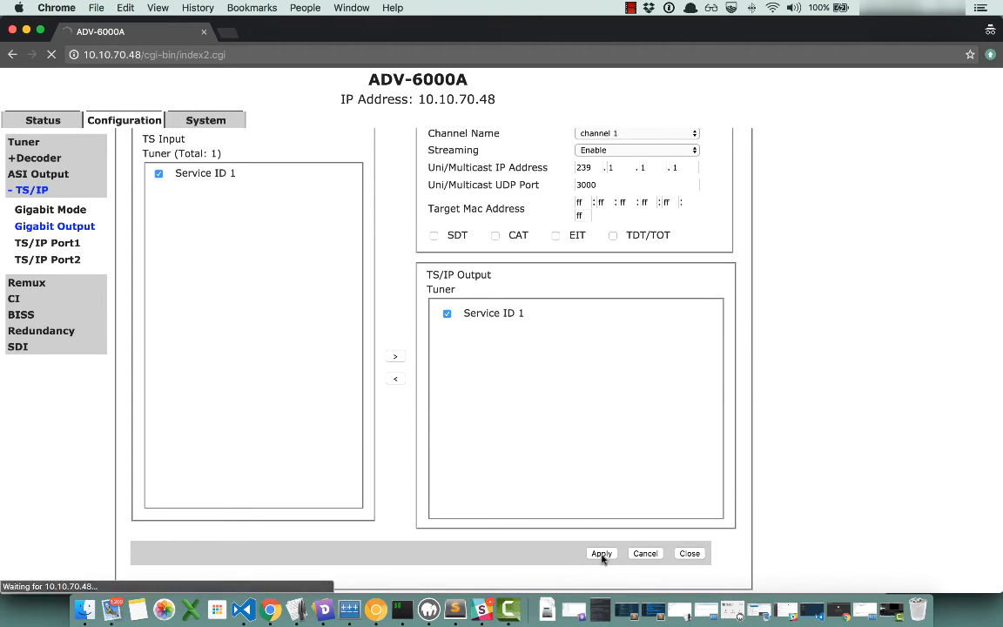
pyautogui.click(603, 554)
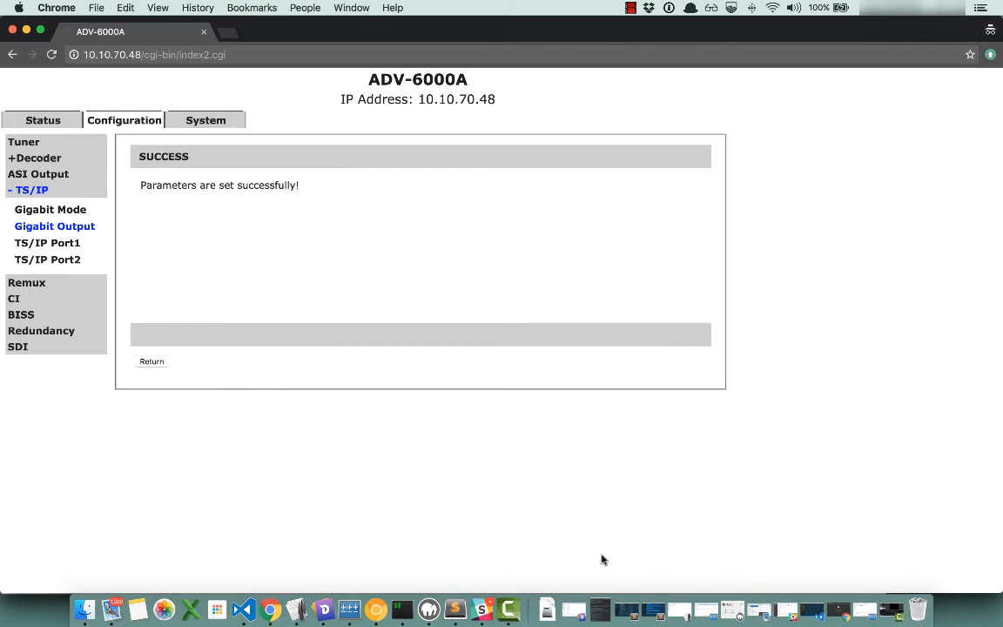
# - Return to the Gigabit Output page and launch VLC via Spotlight
pyautogui.click(150, 361)
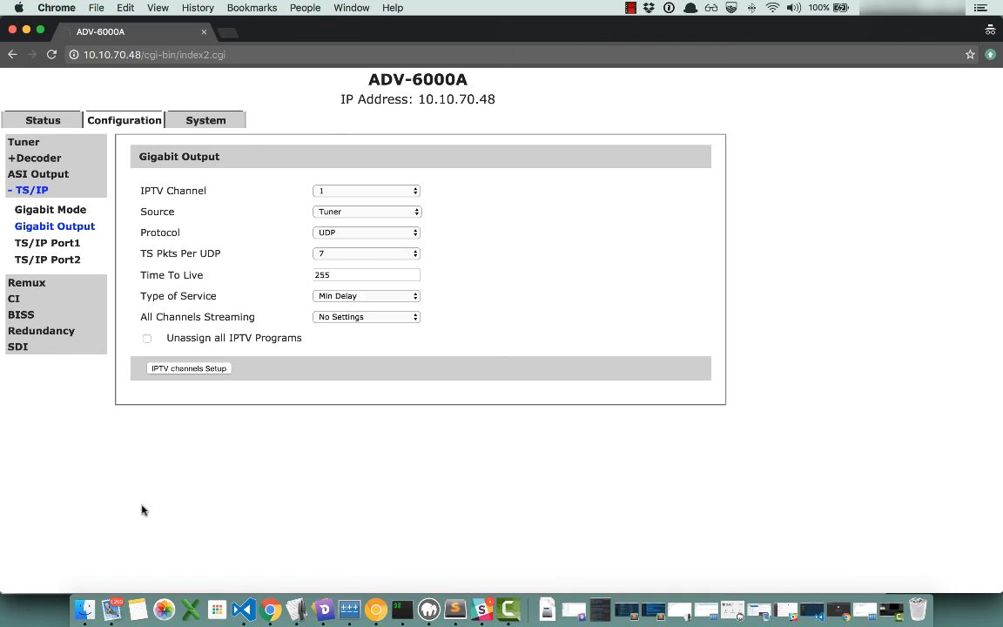
pyautogui.write('vl')
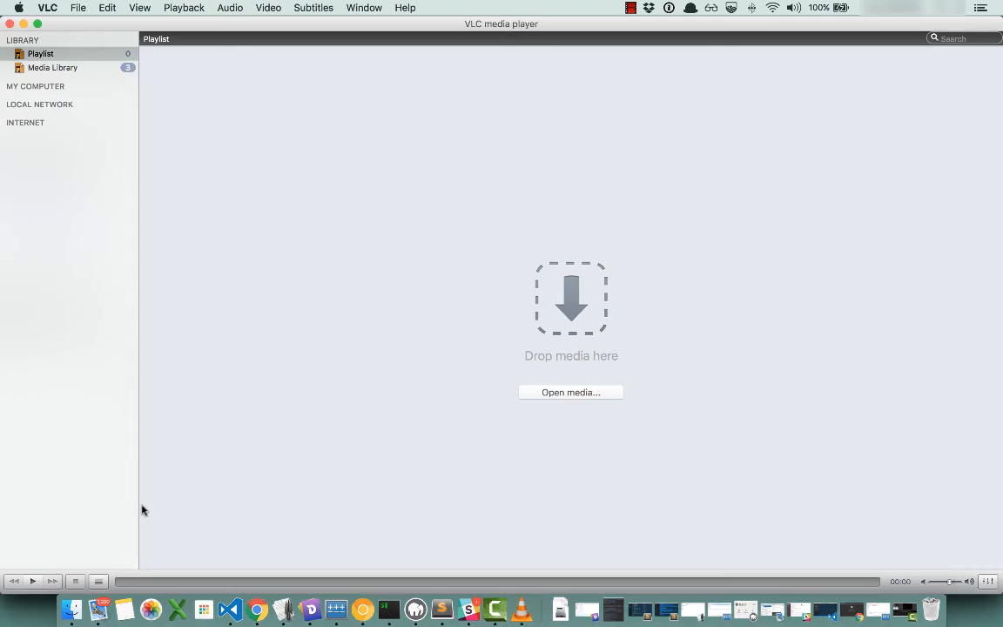
pyautogui.moveTo(161, 500)
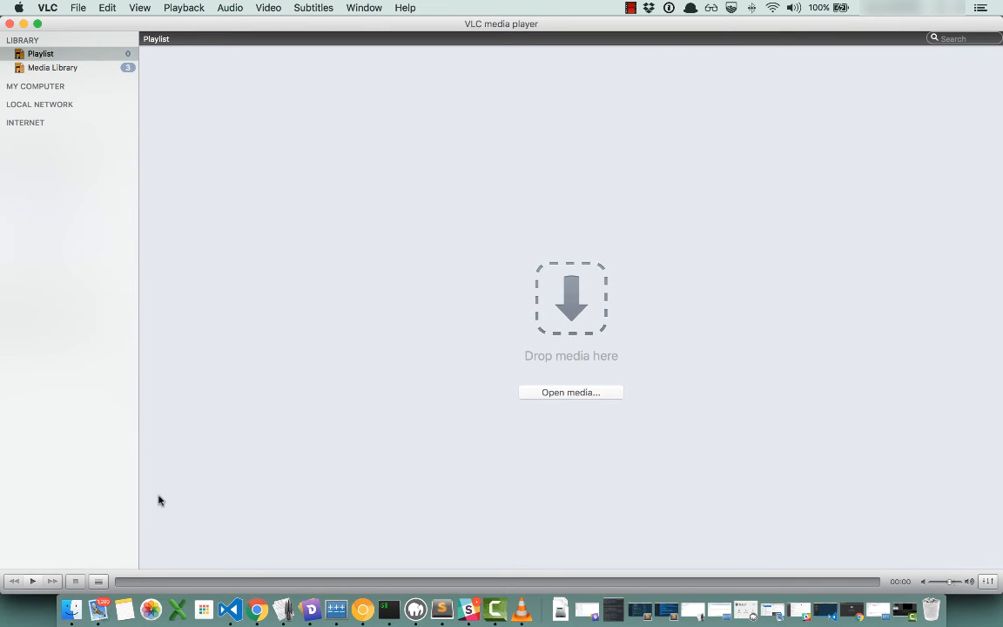
# - Bring up VLC's Open Source dialog on the Network tab
pyautogui.click(78, 7)
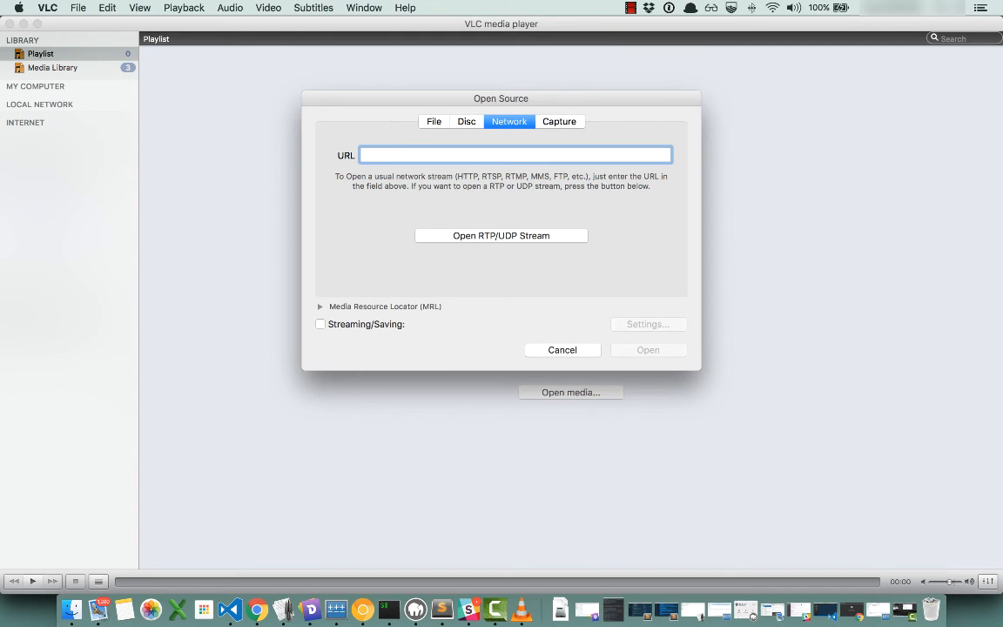
pyautogui.write('udp:')
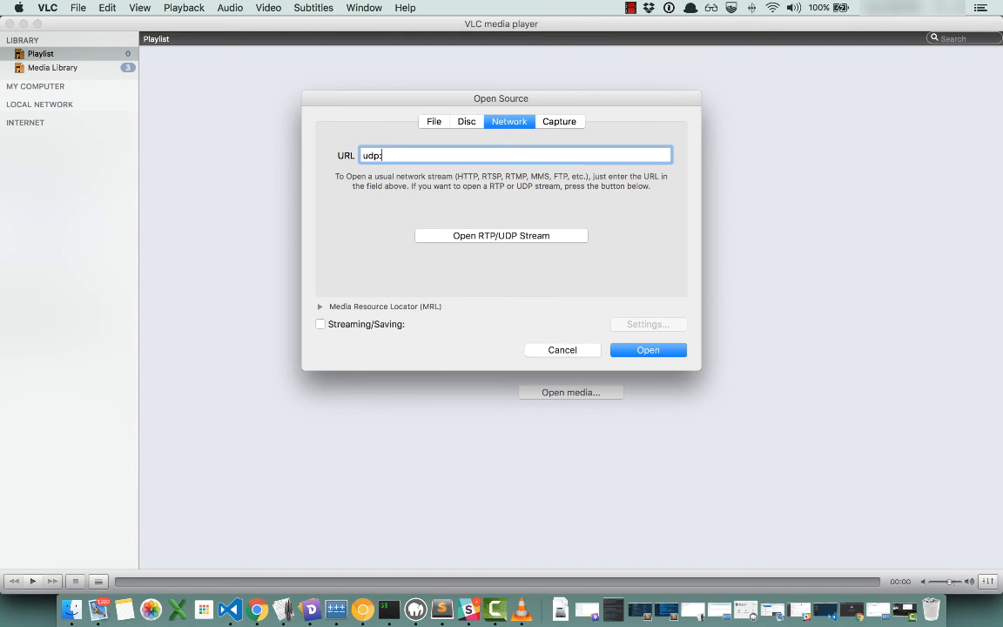
pyautogui.write('//')
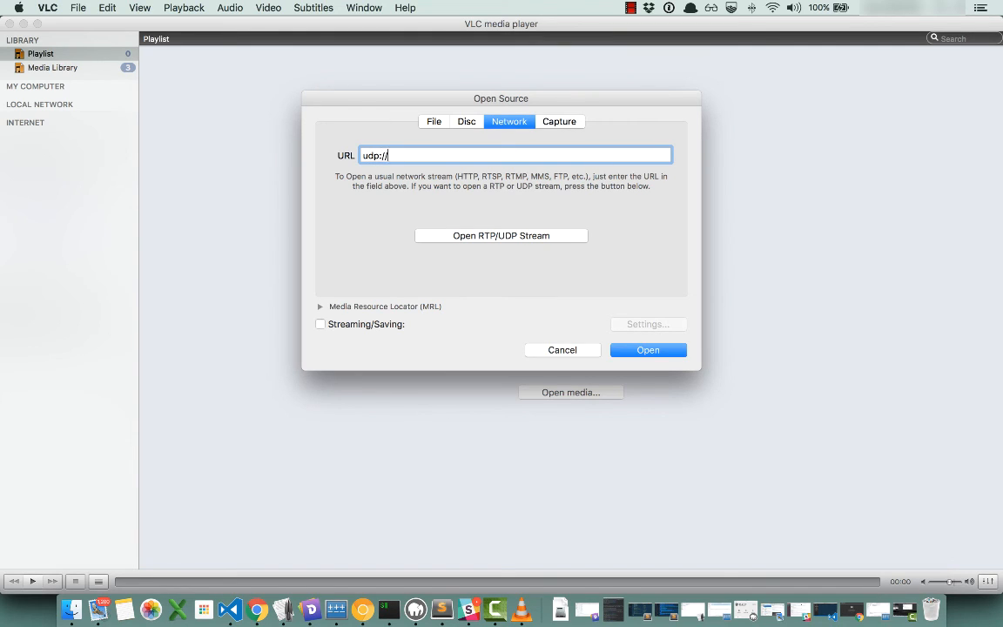
pyautogui.write('@')
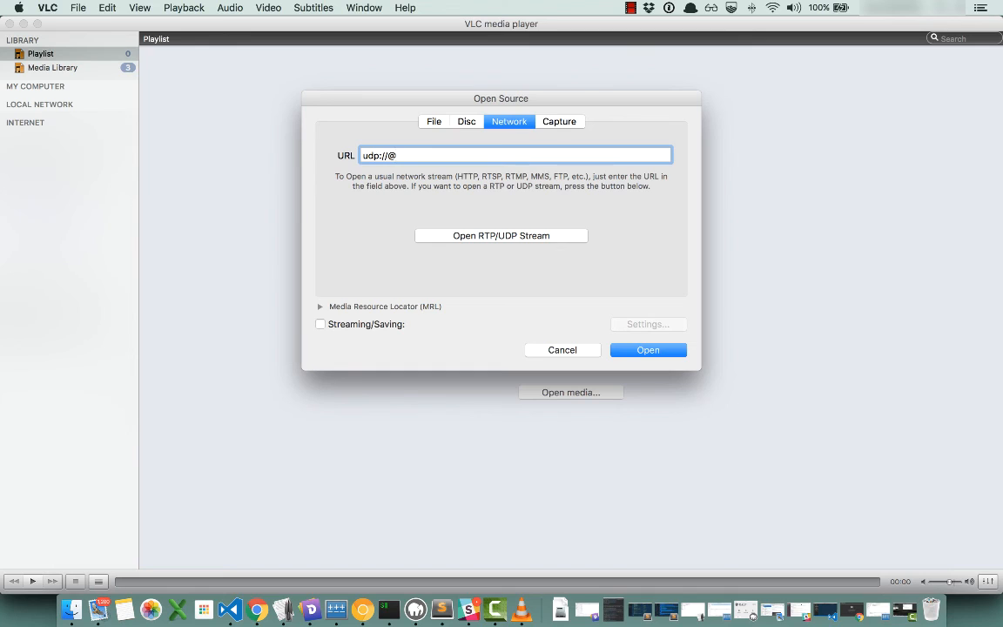
pyautogui.write('239.')
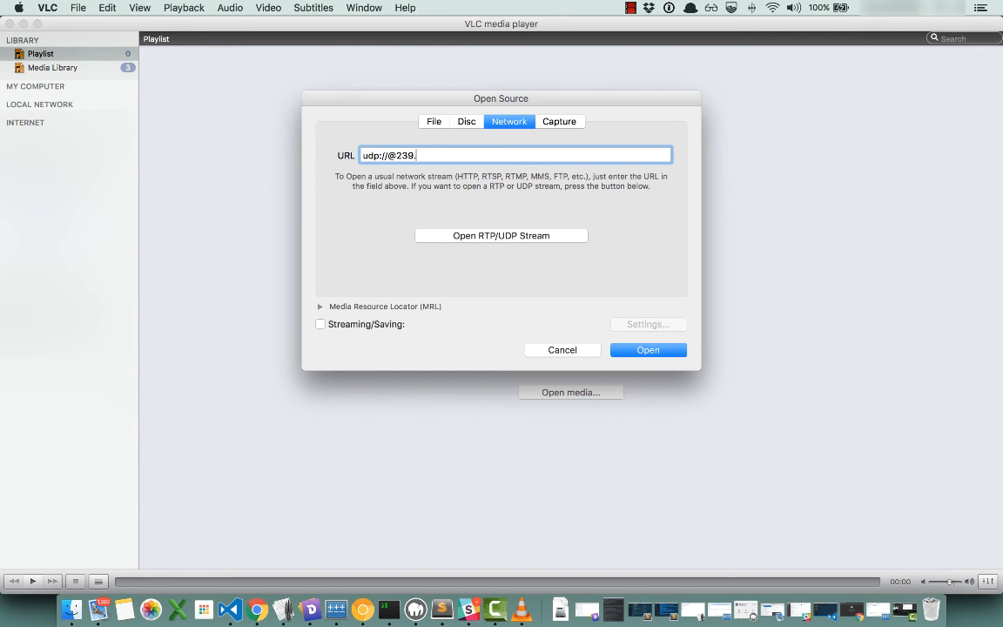
pyautogui.write('1.1.1')
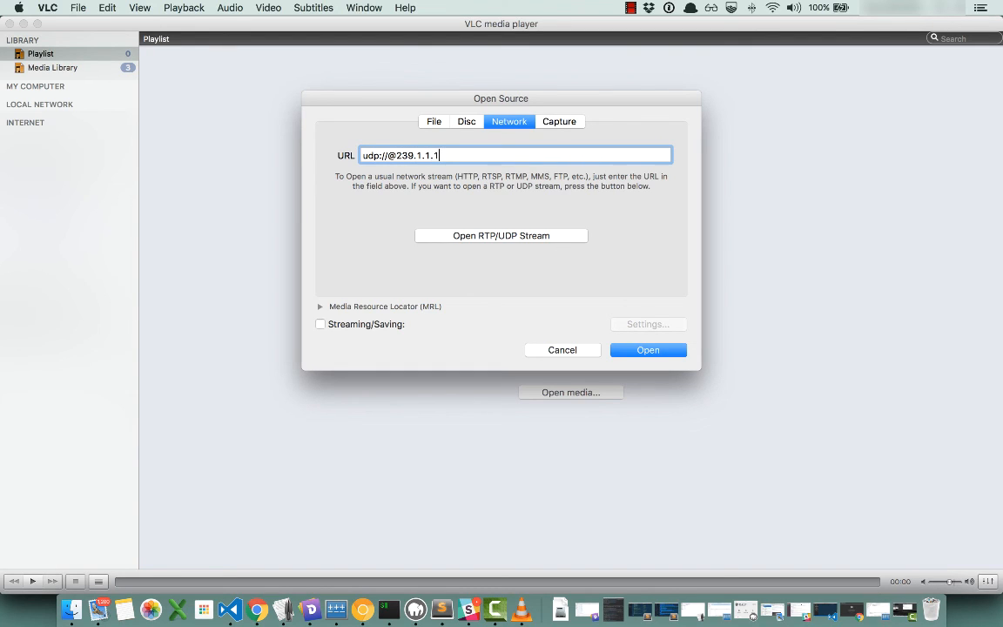
pyautogui.write(':')
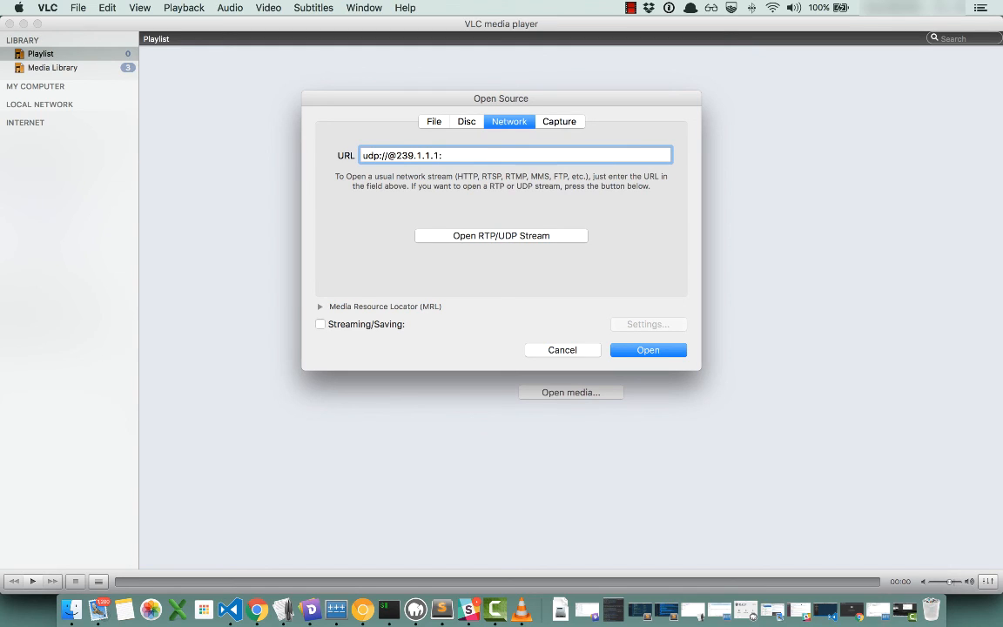
pyautogui.write('3000')
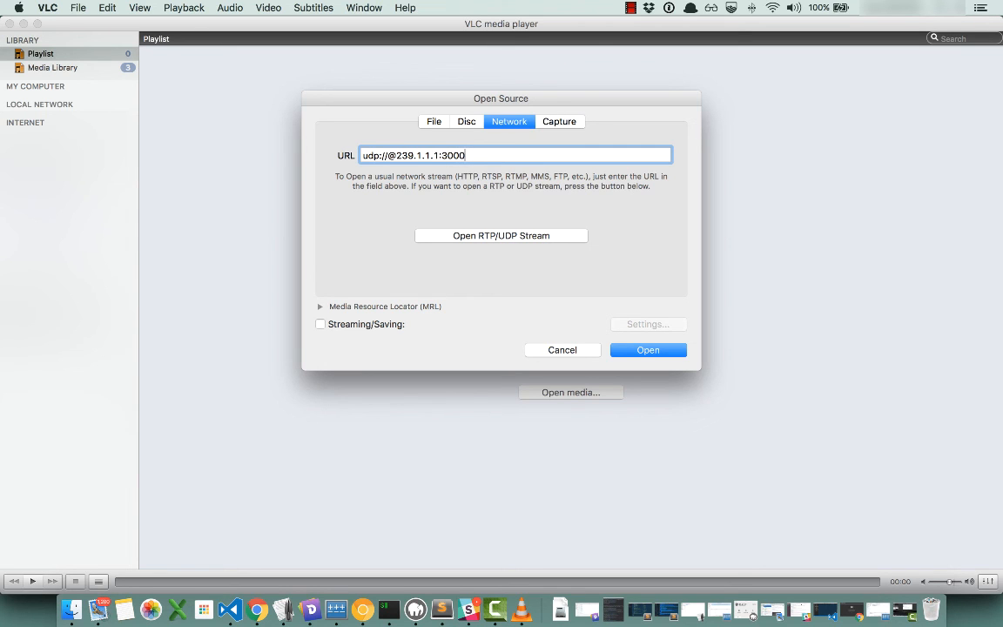
pyautogui.click(648, 348)
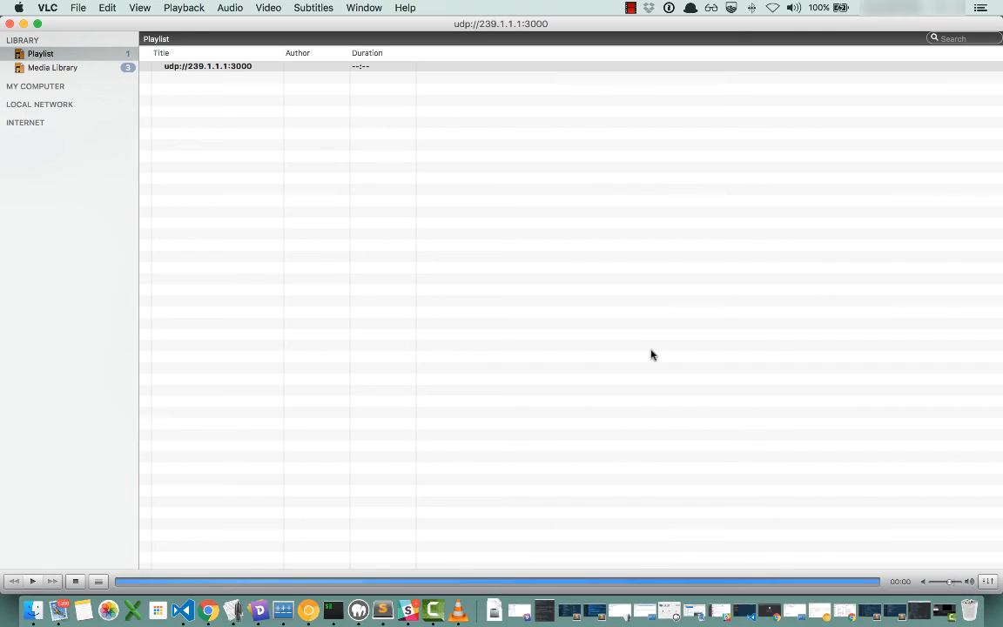